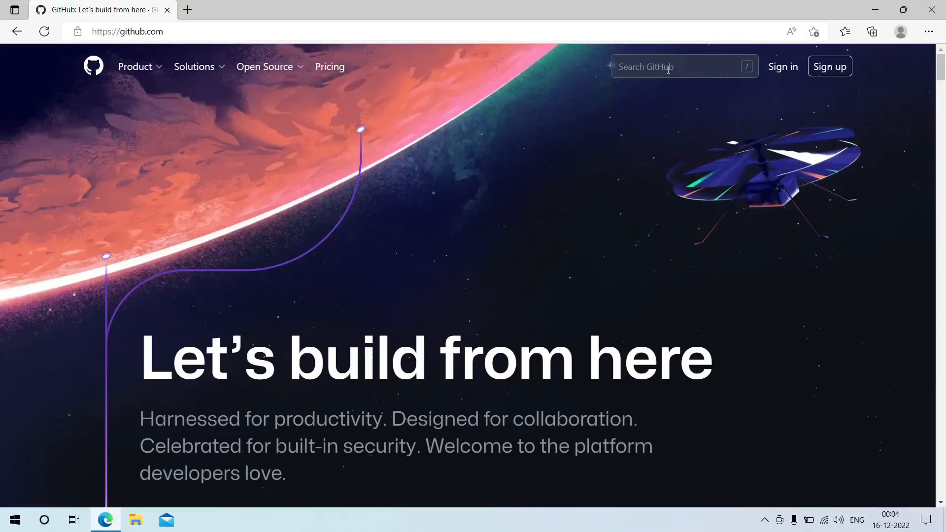
Search GitHub for 'jexec-build' to find the saphirepankaj/jexec-build repository.
{"action": "type", "text": "jexec-buil"}
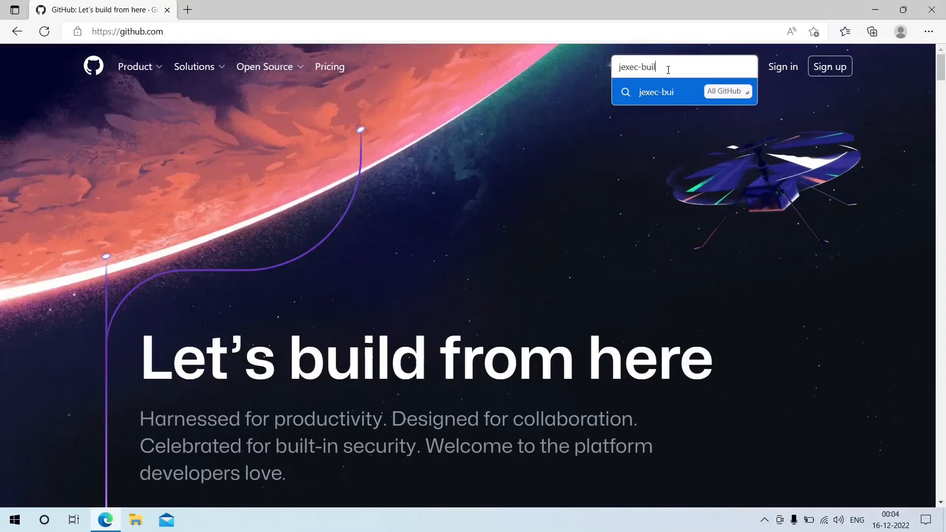
{"action": "key", "text": "Enter"}
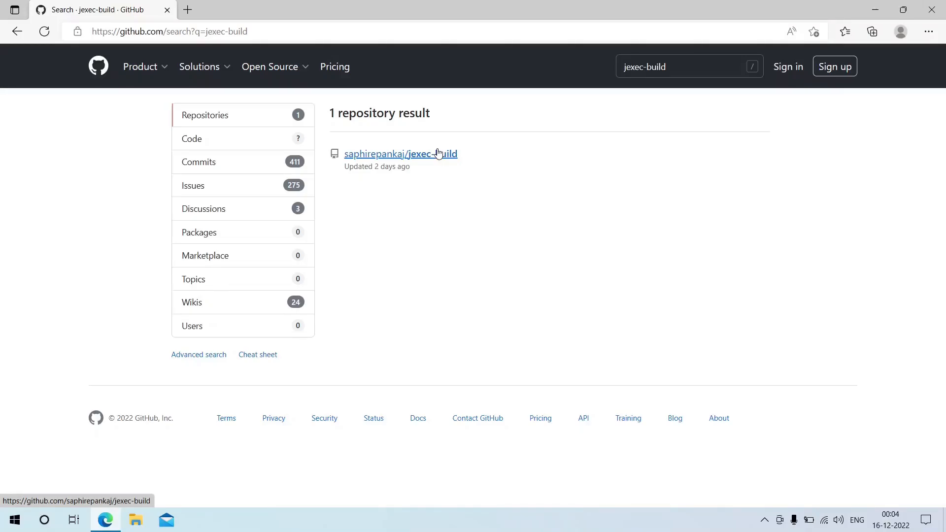
Download win-amd64.zip via the repository's Quick start Windows Host 64-bit link, then show it in Downloads.
{"action": "left_click", "coordinate": [401, 153]}
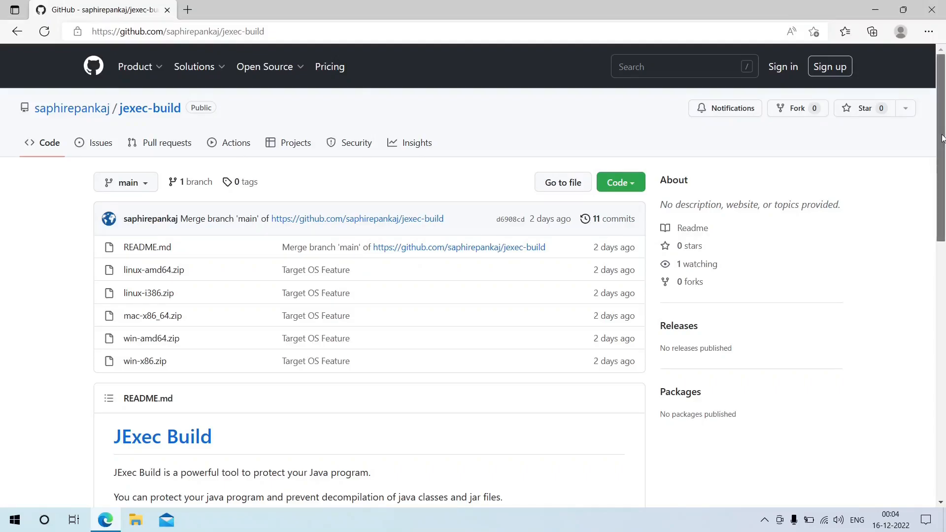
{"action": "scroll", "scroll_direction": "down", "scroll_amount": 3}
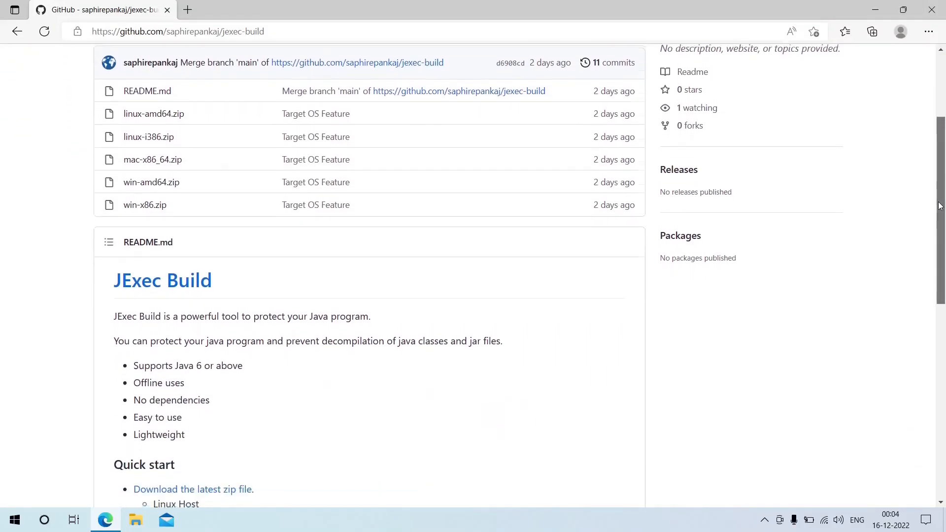
{"action": "scroll", "scroll_direction": "down", "scroll_amount": 3}
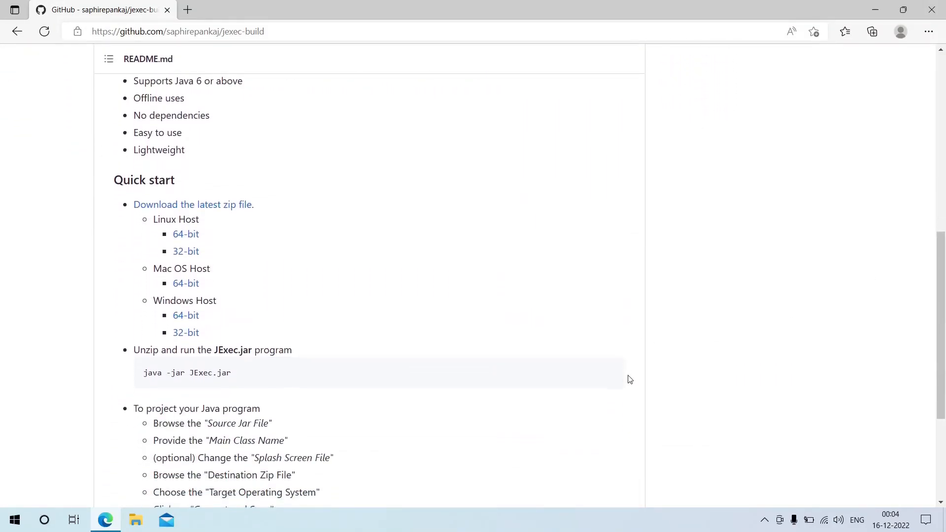
{"action": "scroll", "scroll_direction": "down", "scroll_amount": 3}
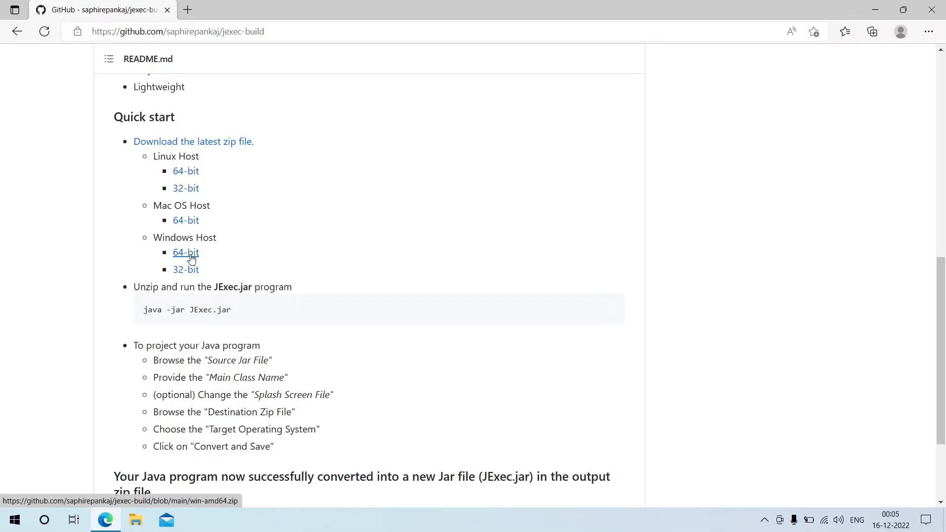
{"action": "left_click", "coordinate": [185, 252]}
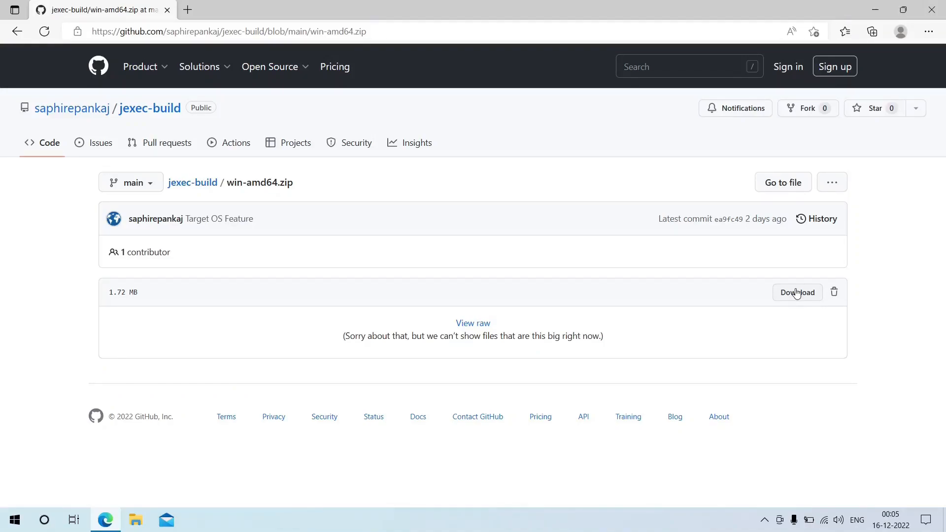
{"action": "left_click", "coordinate": [796, 292]}
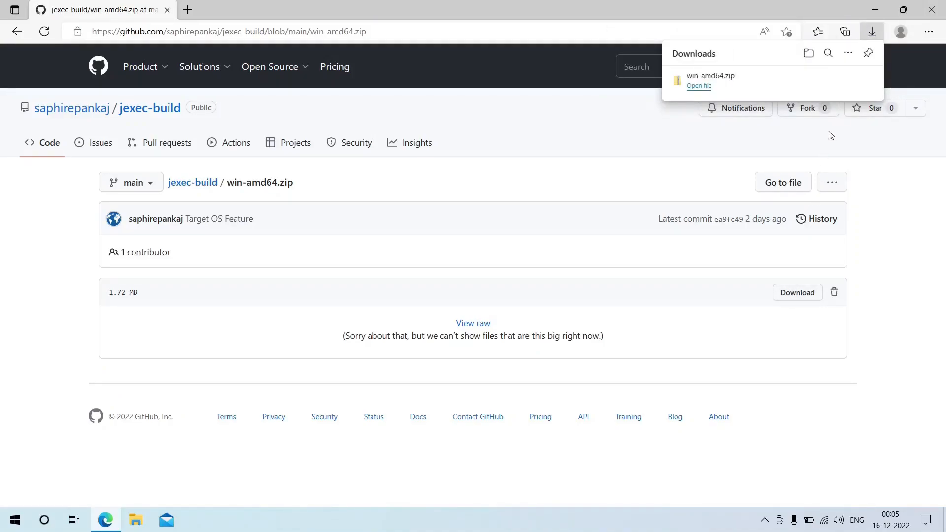
{"action": "left_click", "coordinate": [698, 85]}
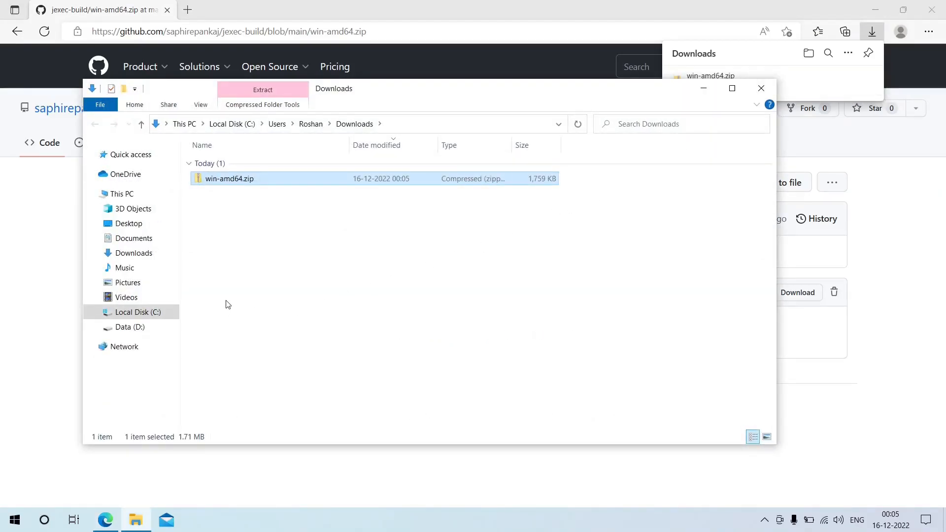
{"action": "mouse_move", "coordinate": [224, 183]}
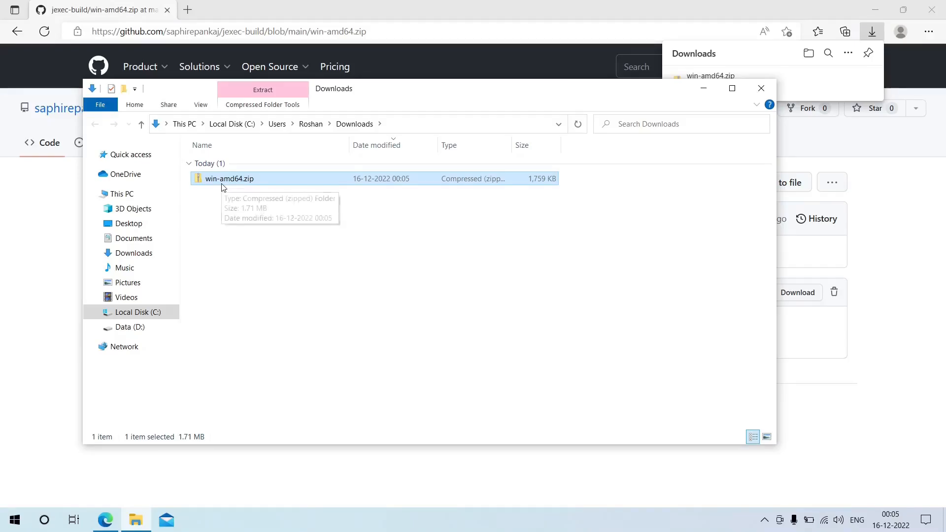
Extract win-amd64.zip with Extract All into a win-amd64 folder.
{"action": "left_click", "coordinate": [230, 178]}
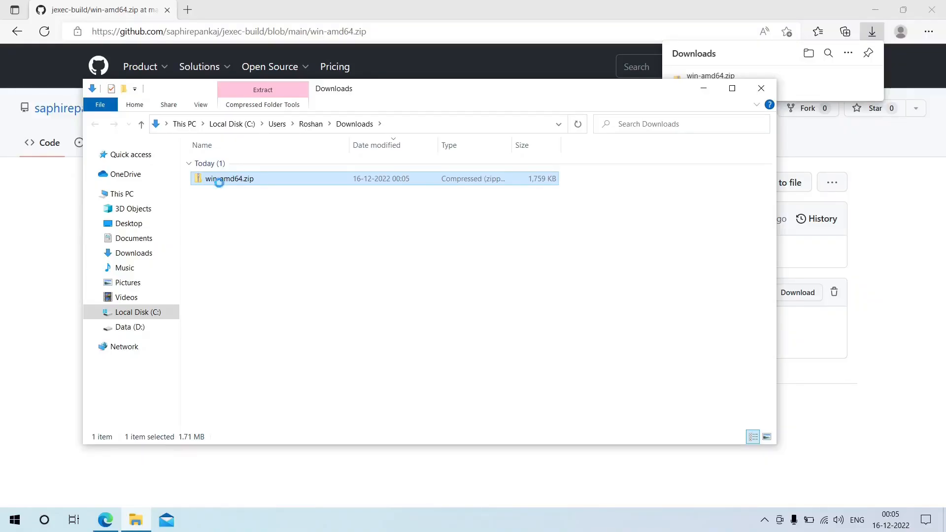
{"action": "right_click", "coordinate": [229, 178]}
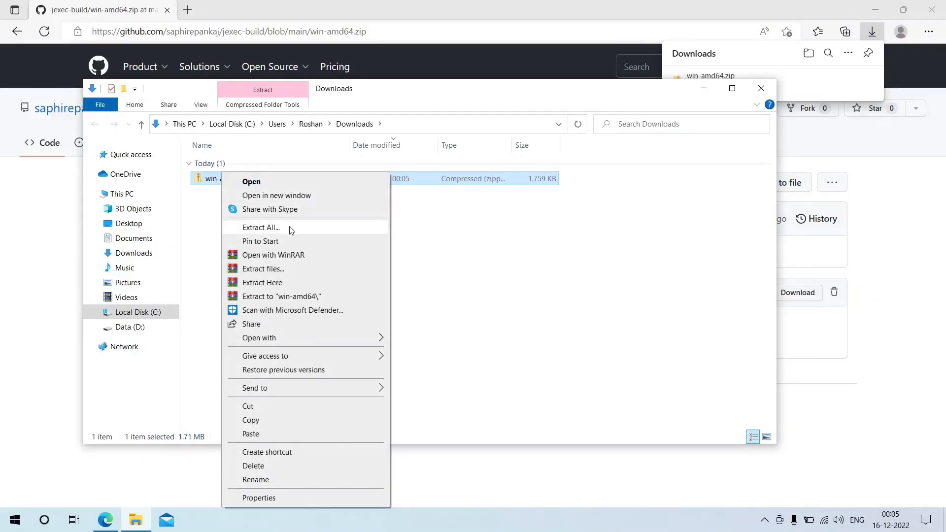
{"action": "left_click", "coordinate": [259, 228]}
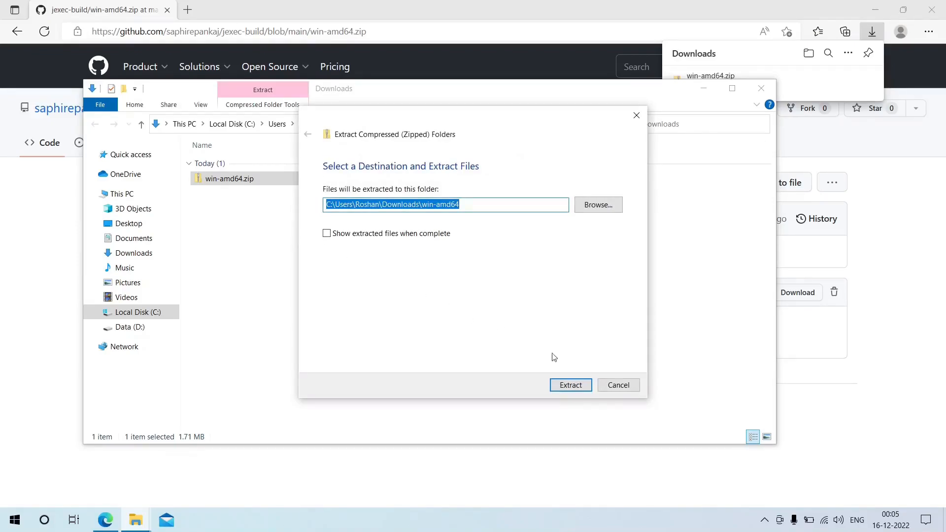
{"action": "left_click", "coordinate": [570, 385]}
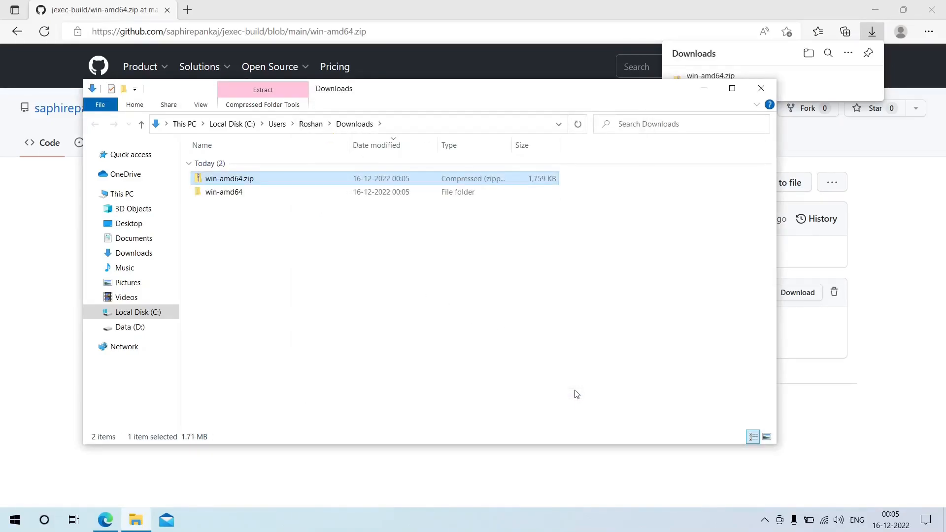
{"action": "left_click", "coordinate": [328, 266]}
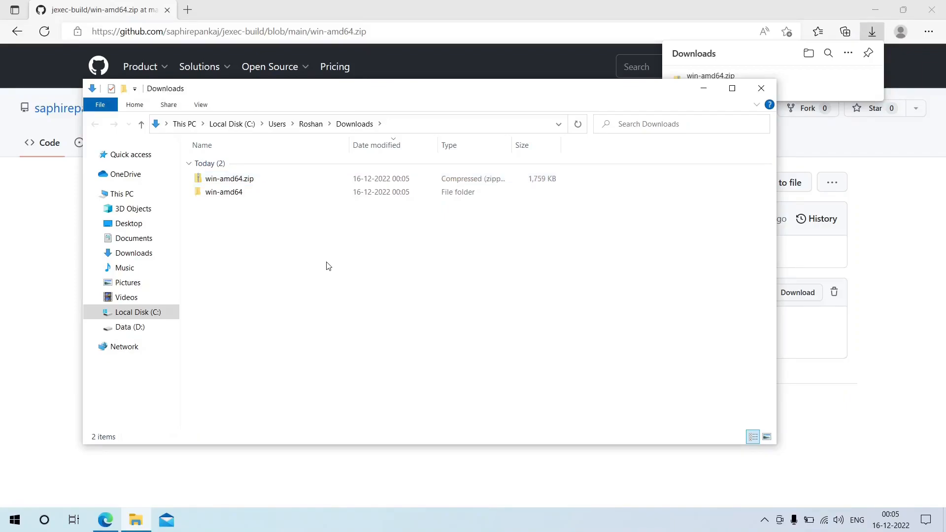
Open the win-amd64 folder and select JExec.jar.
{"action": "left_click", "coordinate": [223, 192]}
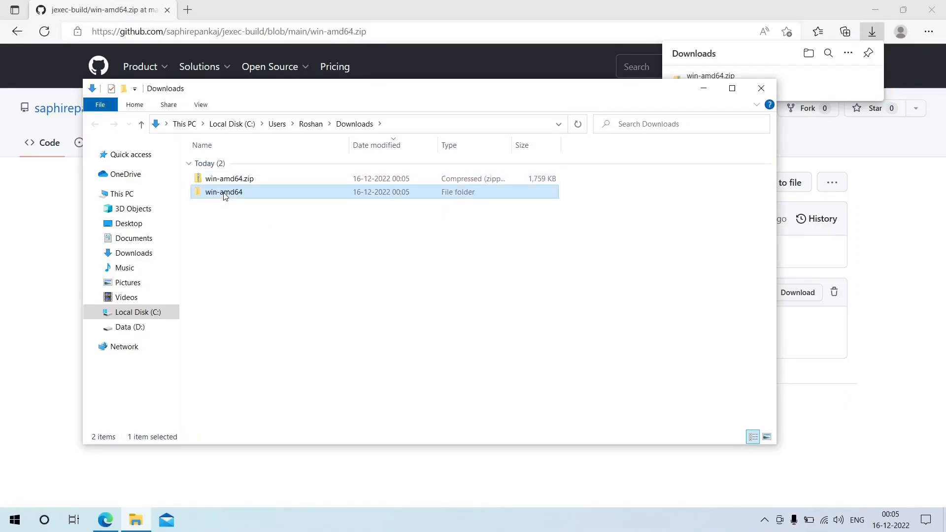
{"action": "double_click", "coordinate": [224, 192]}
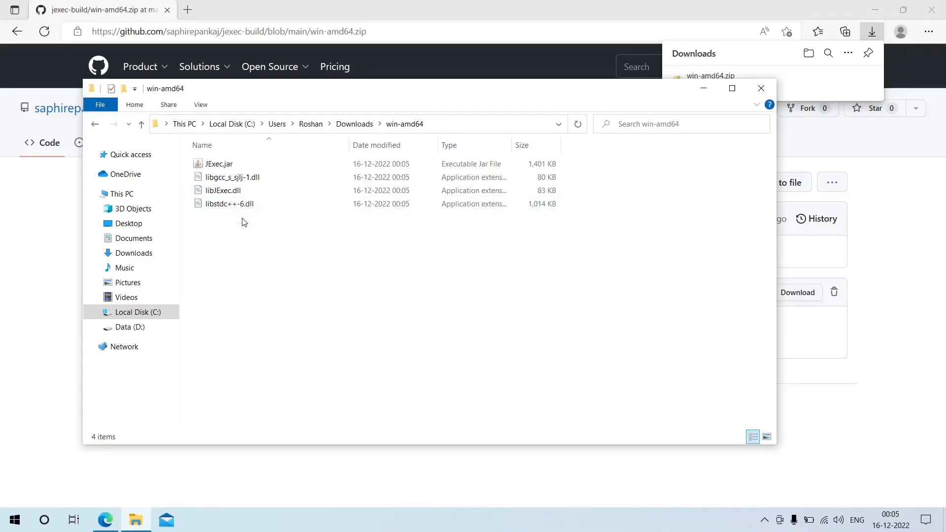
{"action": "left_click", "coordinate": [218, 164]}
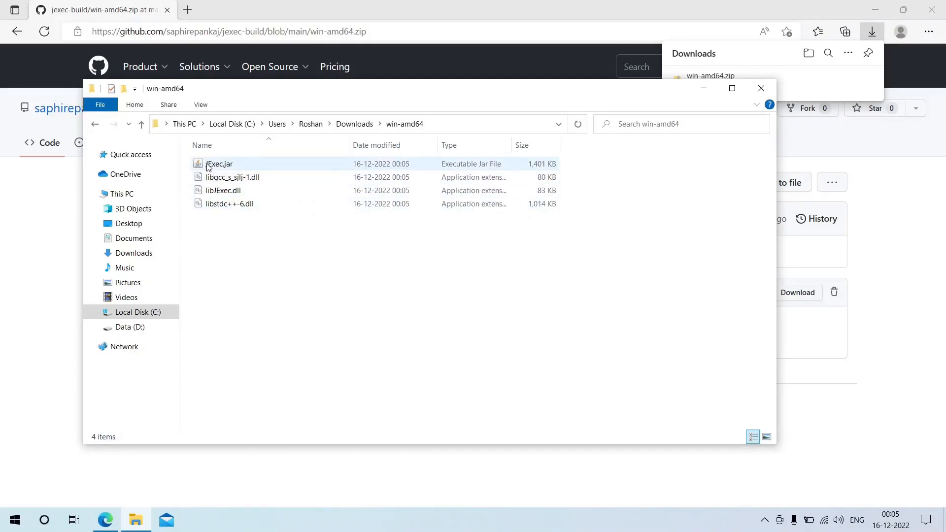
{"action": "left_click", "coordinate": [219, 164]}
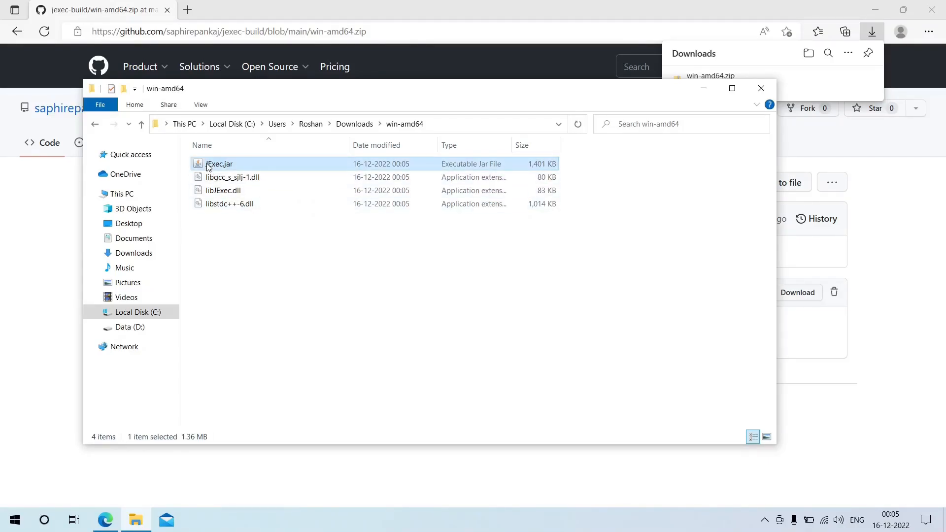
{"action": "double_click", "coordinate": [219, 164]}
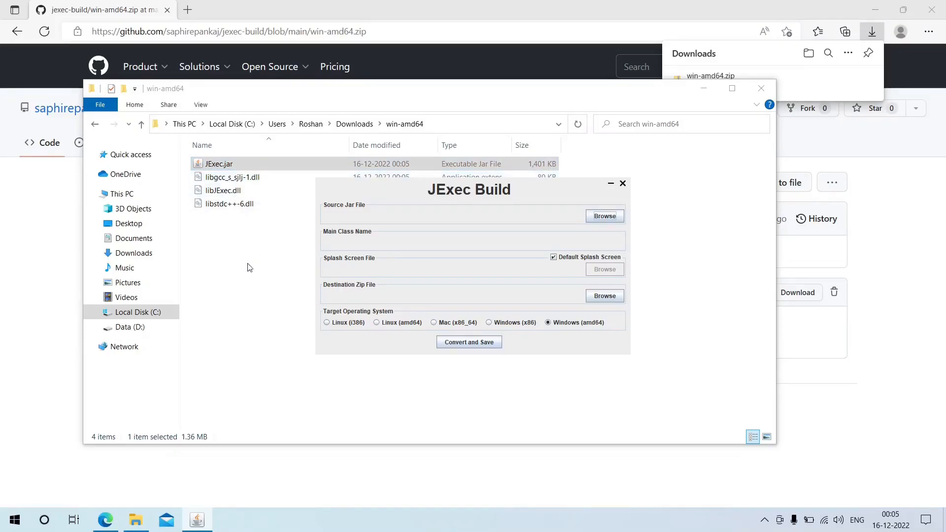
{"action": "left_click", "coordinate": [623, 183]}
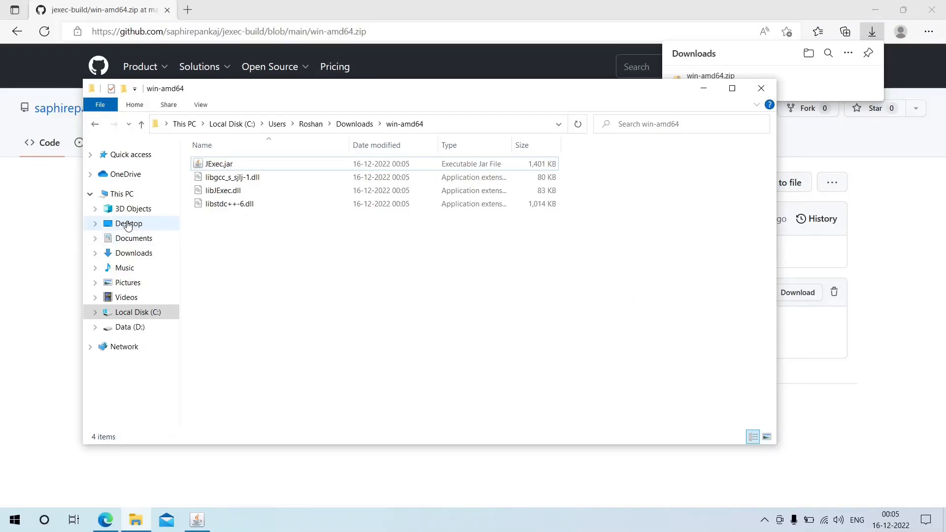
Test-run DemoWindowApplication.jar from the Desktop, close it, and return to JExec Build.
{"action": "left_click", "coordinate": [129, 224]}
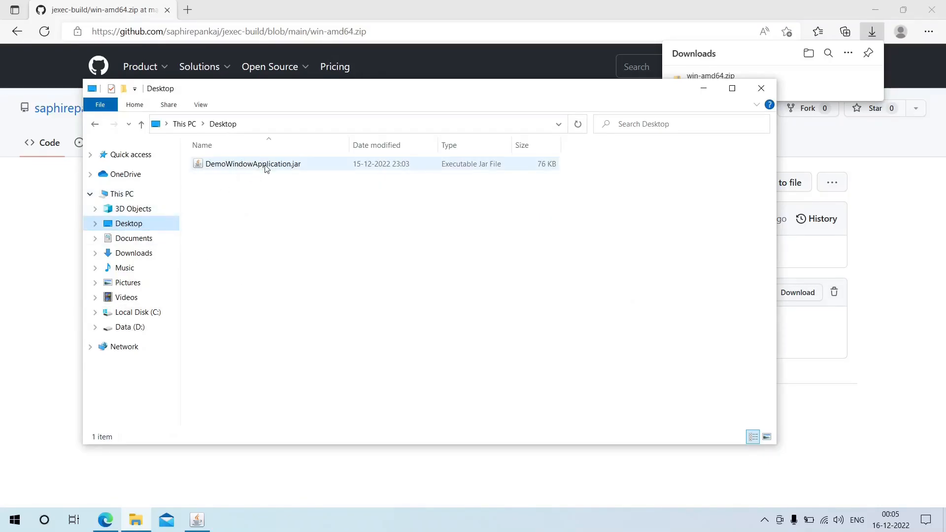
{"action": "double_click", "coordinate": [252, 164]}
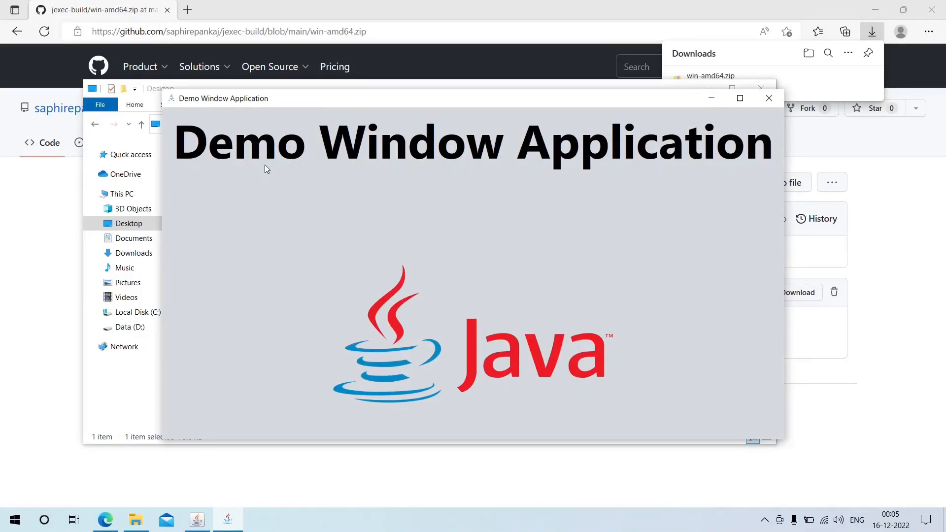
{"action": "mouse_move", "coordinate": [524, 160]}
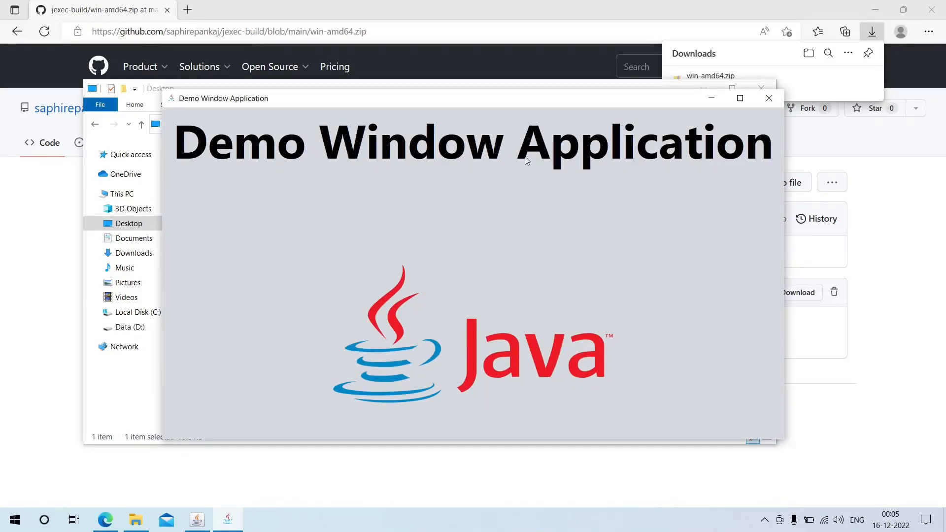
{"action": "mouse_move", "coordinate": [769, 97]}
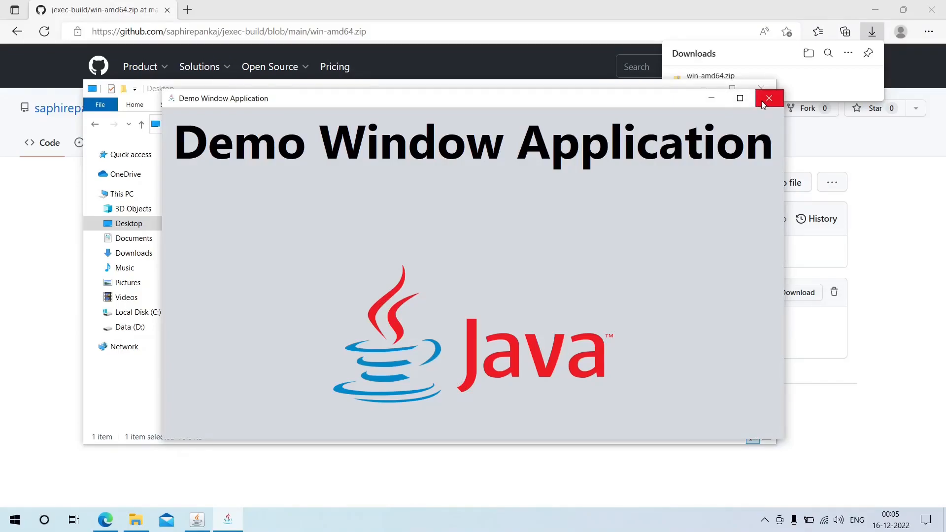
{"action": "left_click", "coordinate": [769, 97]}
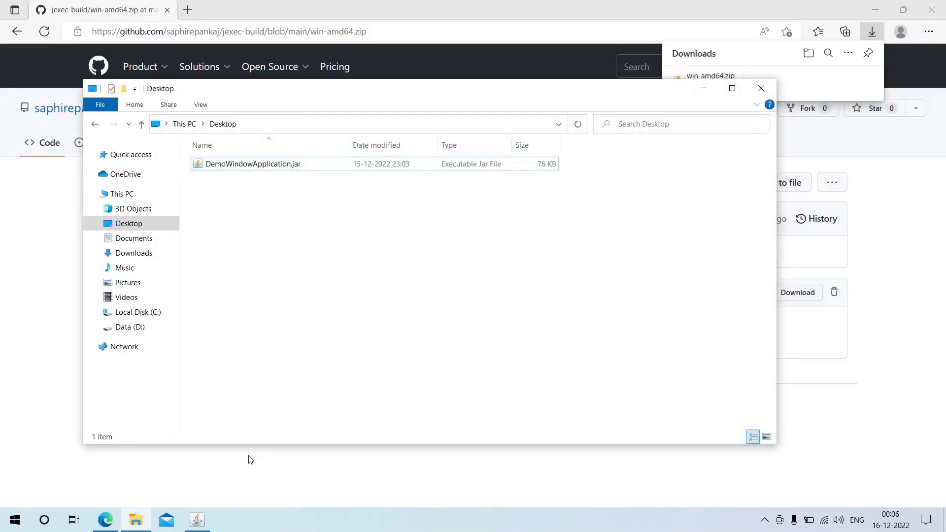
{"action": "left_click", "coordinate": [196, 519]}
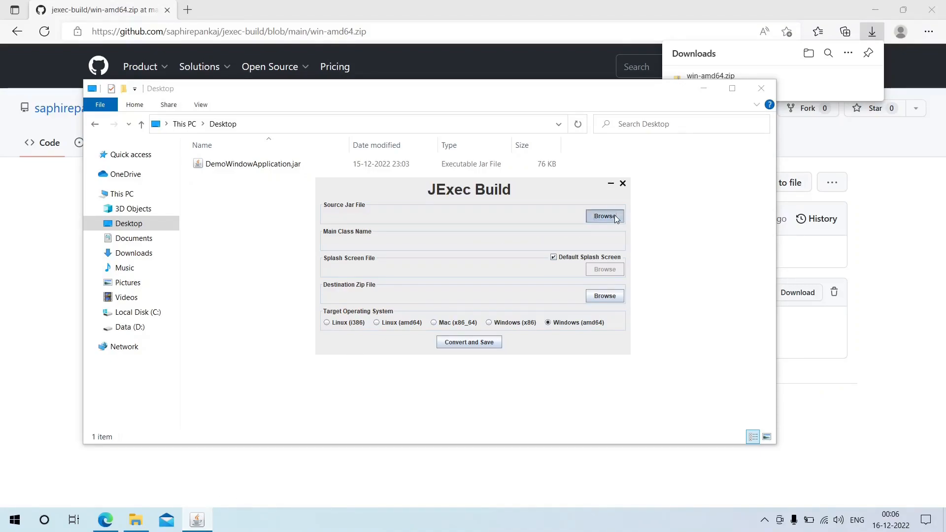
Pick Desktop\DemoWindowApplication.jar as source, auto-filling main class com.demo.DemoWindowApplication.
{"action": "left_click", "coordinate": [604, 216]}
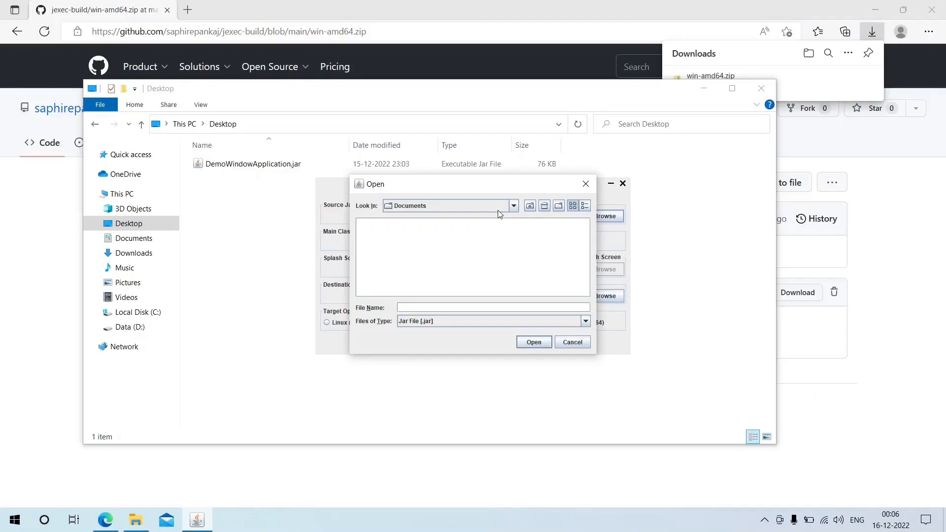
{"action": "left_click", "coordinate": [512, 205]}
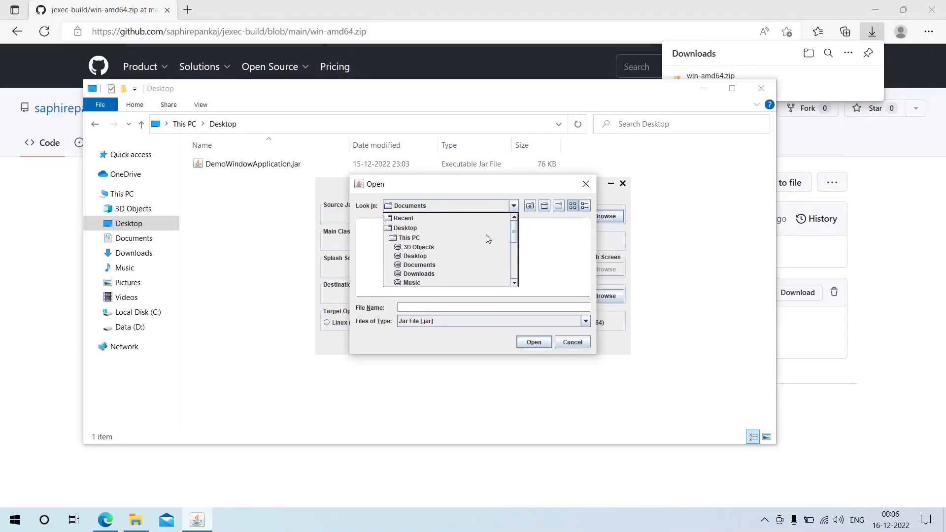
{"action": "left_click", "coordinate": [406, 227]}
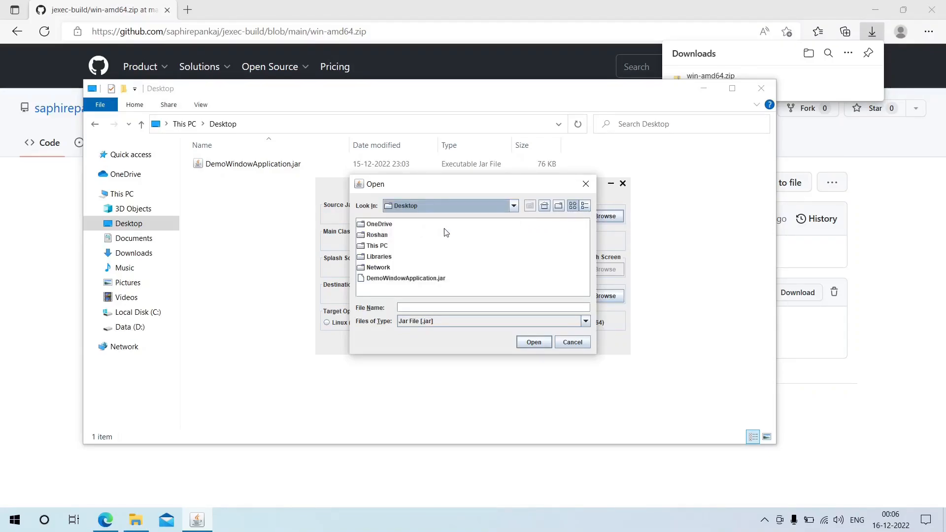
{"action": "left_click", "coordinate": [406, 278]}
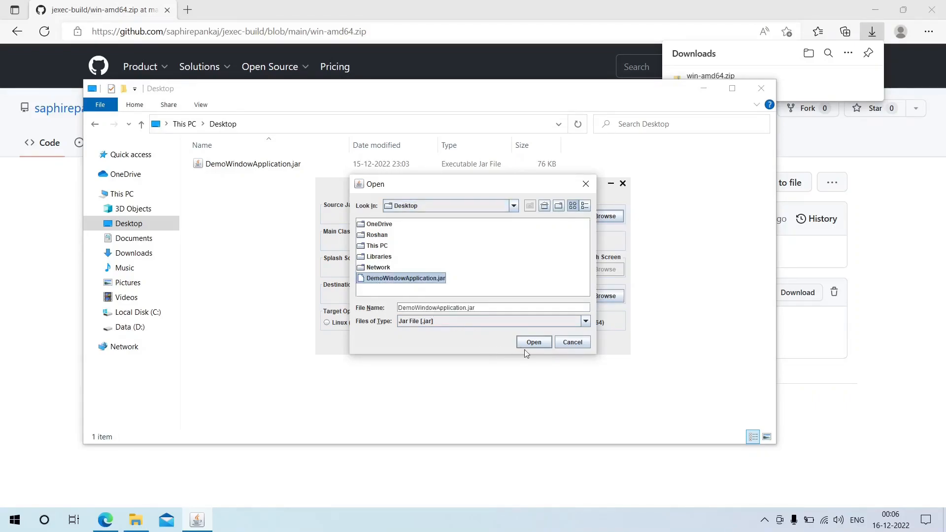
{"action": "left_click", "coordinate": [533, 342]}
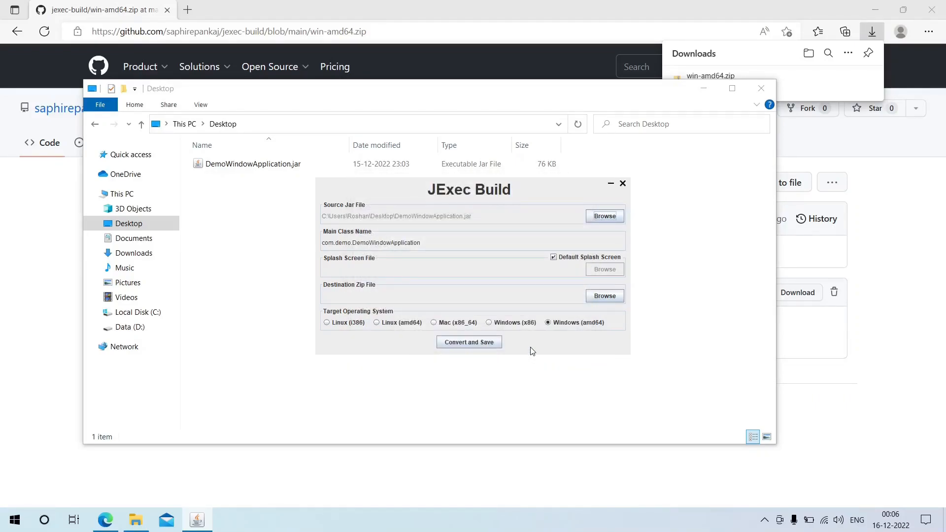
{"action": "triple_click", "coordinate": [370, 243]}
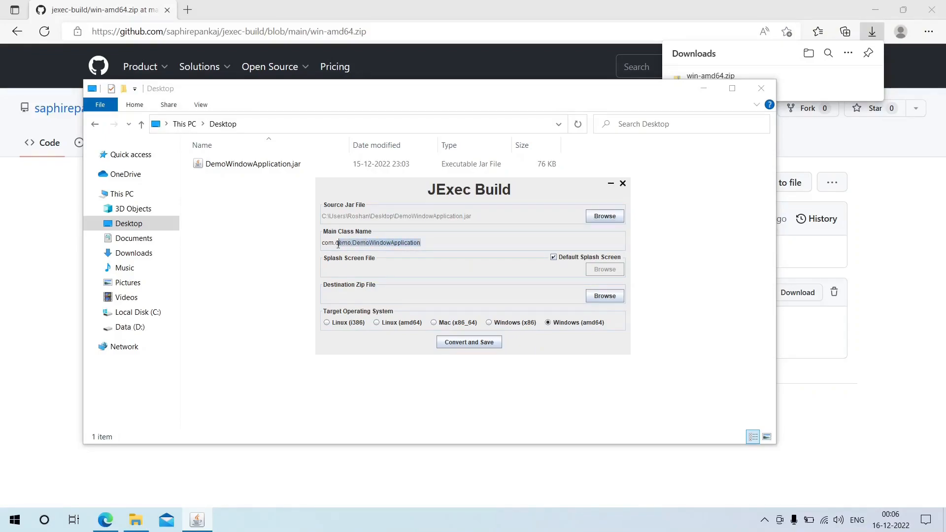
{"action": "triple_click", "coordinate": [371, 242]}
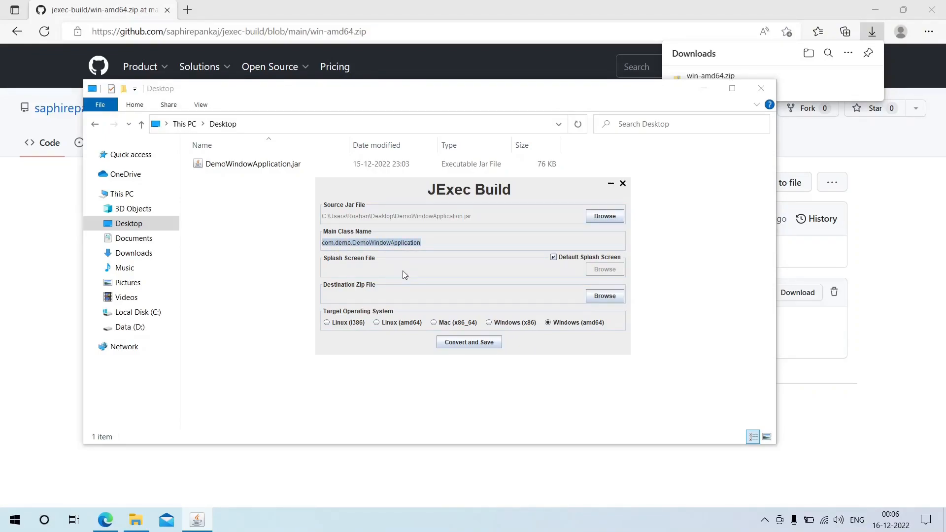
{"action": "left_click", "coordinate": [553, 257]}
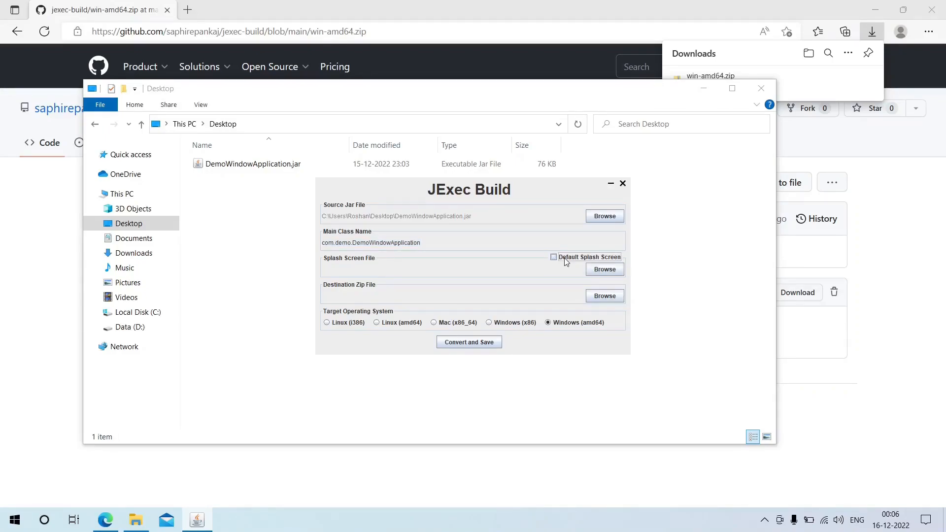
{"action": "left_click", "coordinate": [553, 256]}
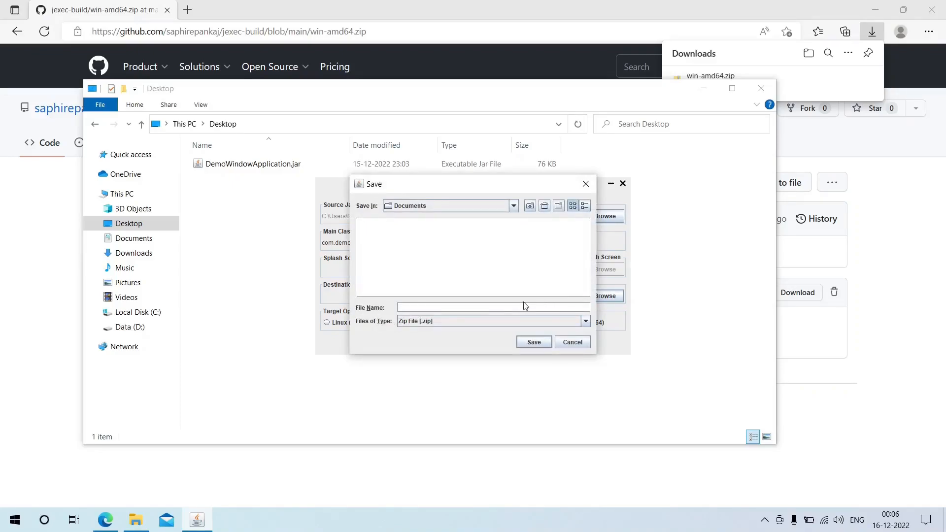
Enter BuildDemo as the destination file name and save it in Documents.
{"action": "type", "text": "B"}
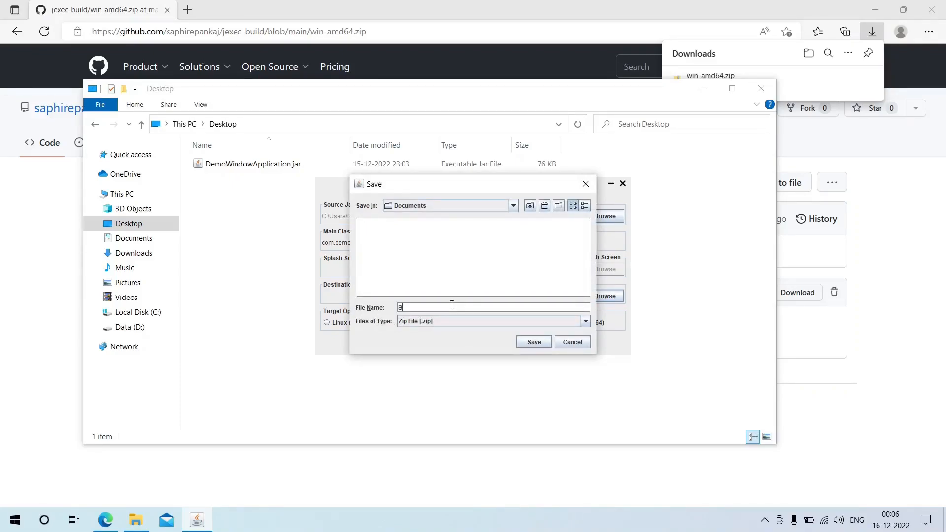
{"action": "type", "text": "uild"}
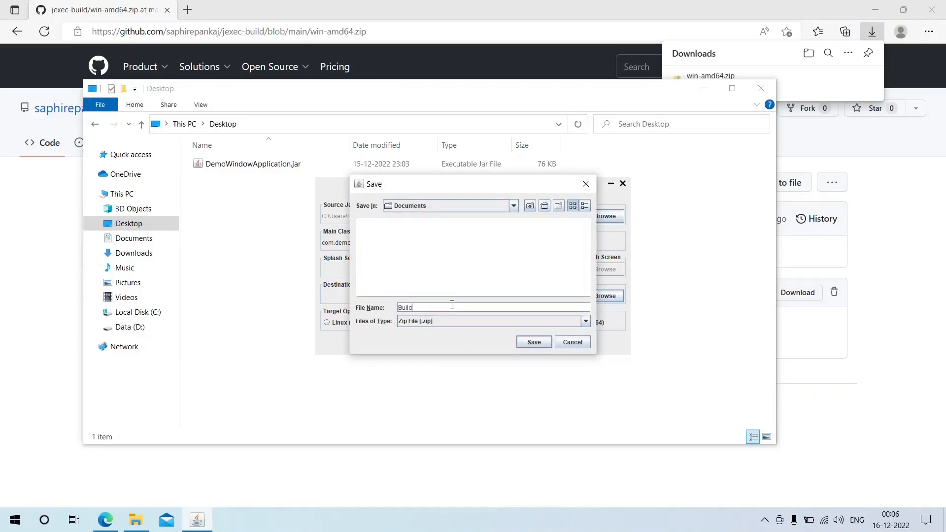
{"action": "type", "text": "Demo"}
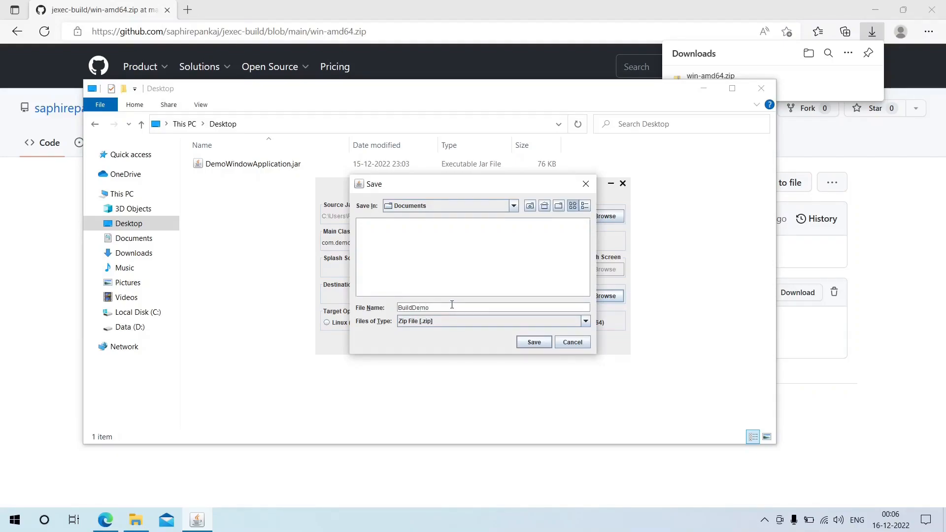
{"action": "mouse_move", "coordinate": [516, 345]}
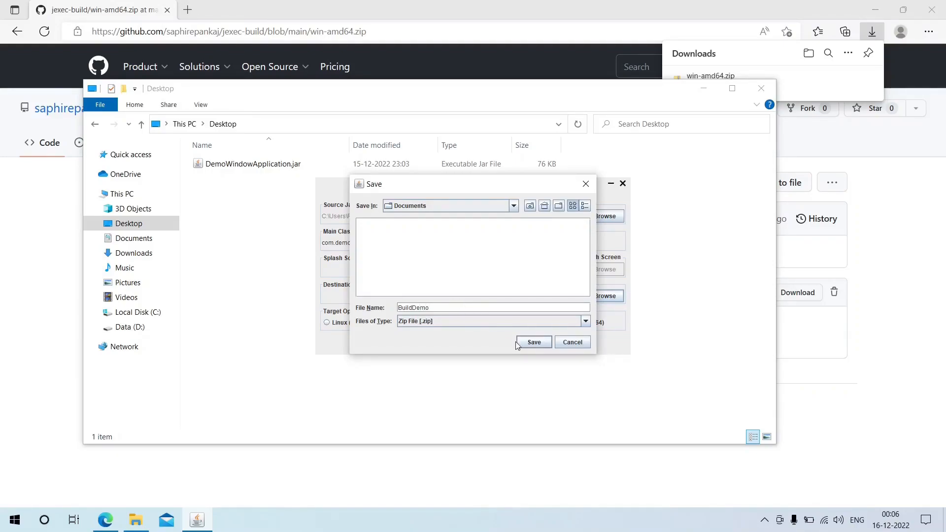
{"action": "left_click", "coordinate": [532, 342]}
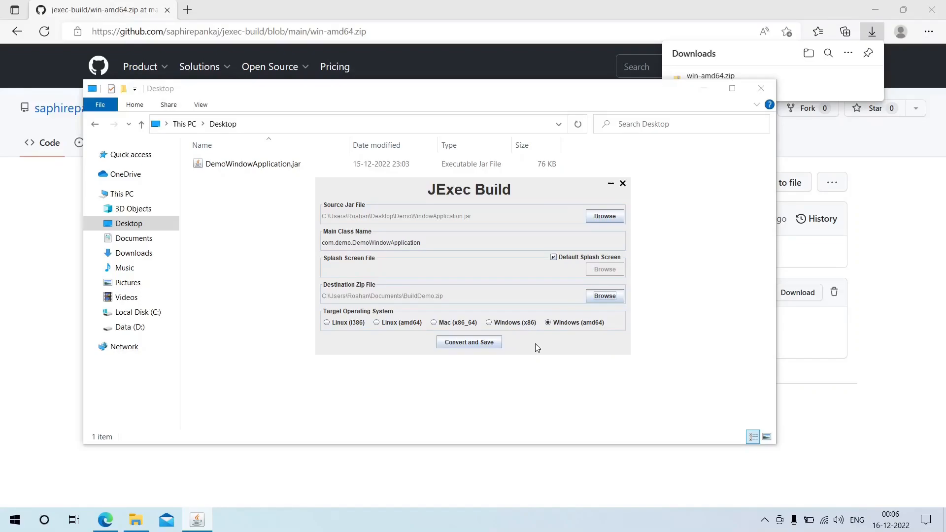
{"action": "mouse_move", "coordinate": [562, 329]}
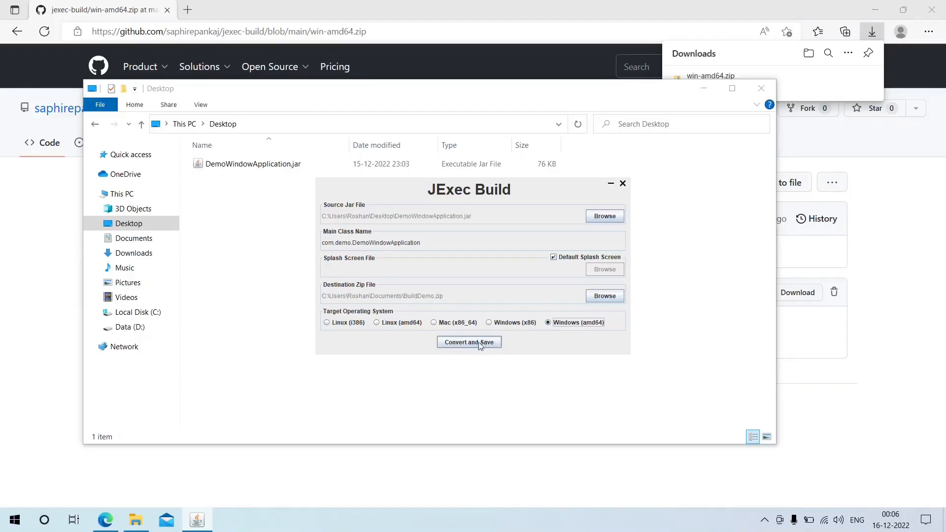
Convert to BuildDemo.zip, dismiss the success message, and confirm closing JExec Build.
{"action": "left_click", "coordinate": [468, 342]}
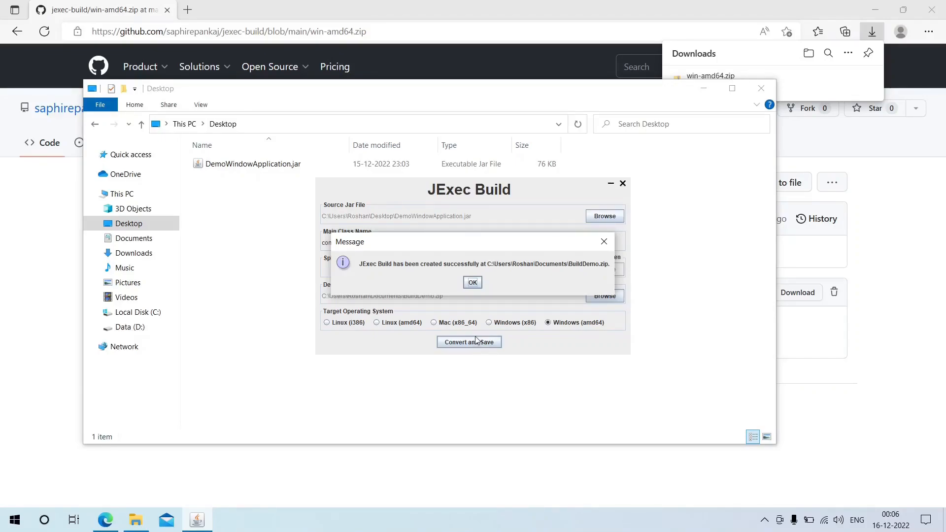
{"action": "left_click", "coordinate": [472, 282]}
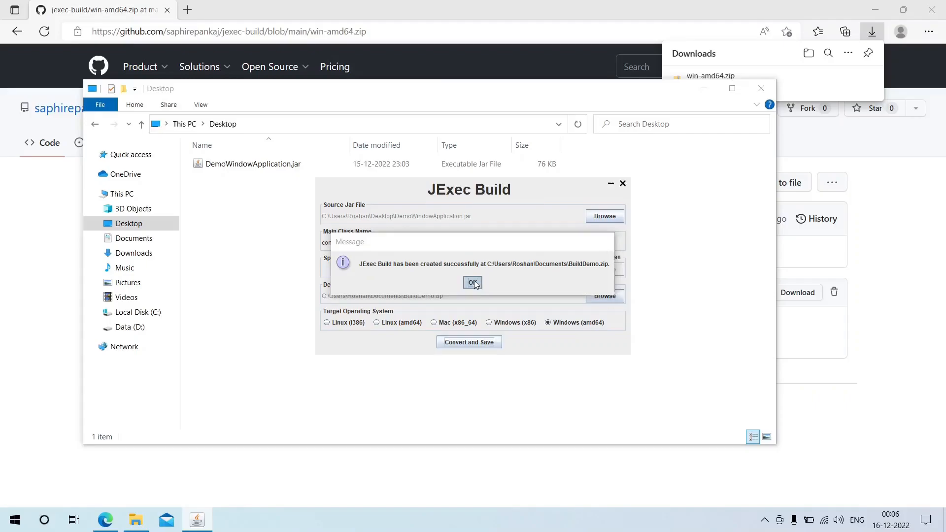
{"action": "left_click", "coordinate": [472, 282]}
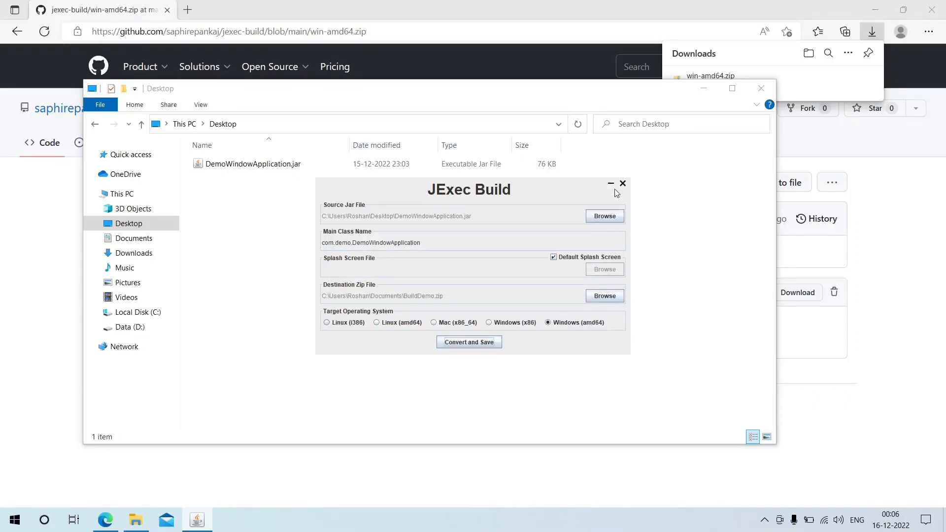
{"action": "left_click", "coordinate": [622, 183]}
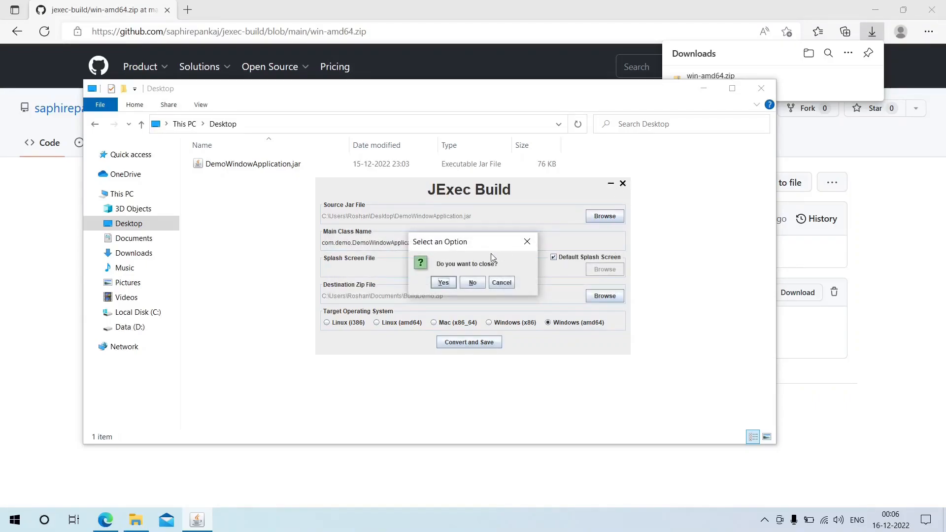
{"action": "left_click", "coordinate": [442, 282]}
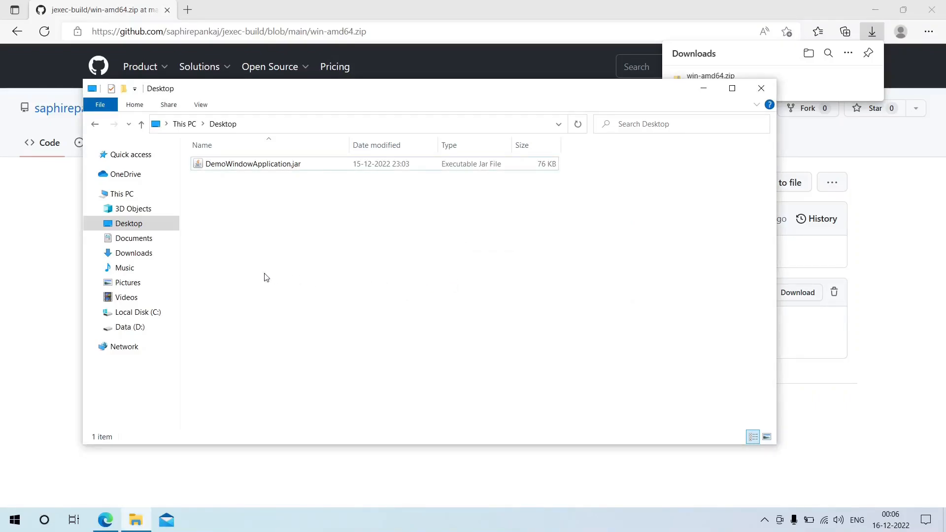
Extract BuildDemo.zip in Documents using Extract All.
{"action": "left_click", "coordinate": [133, 238]}
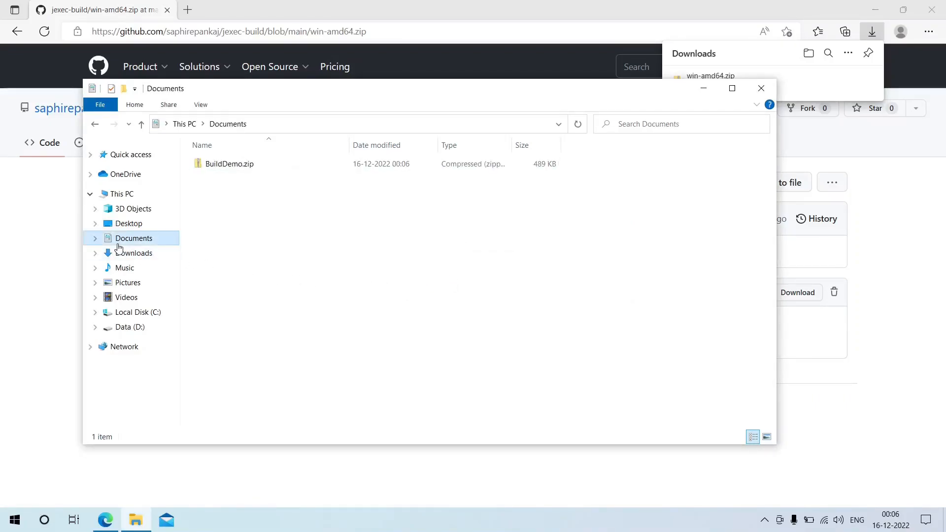
{"action": "left_click", "coordinate": [229, 163]}
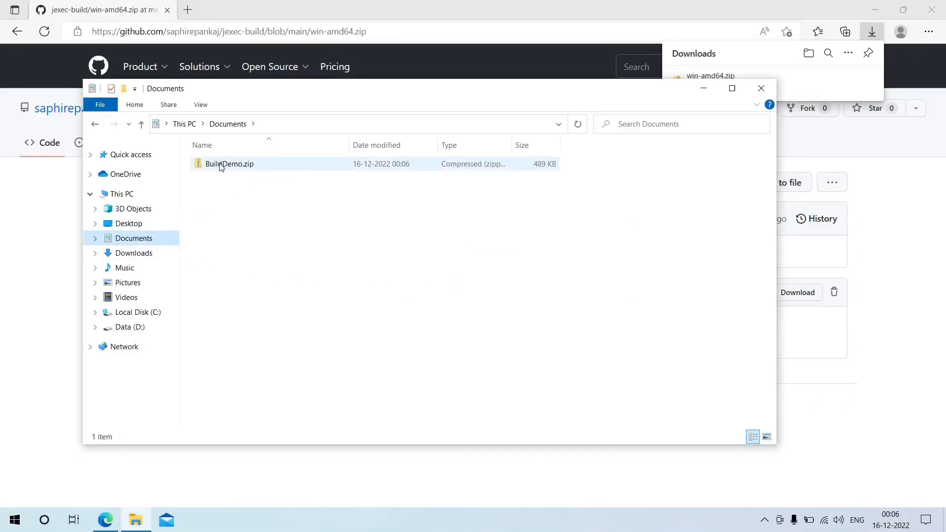
{"action": "right_click", "coordinate": [229, 164]}
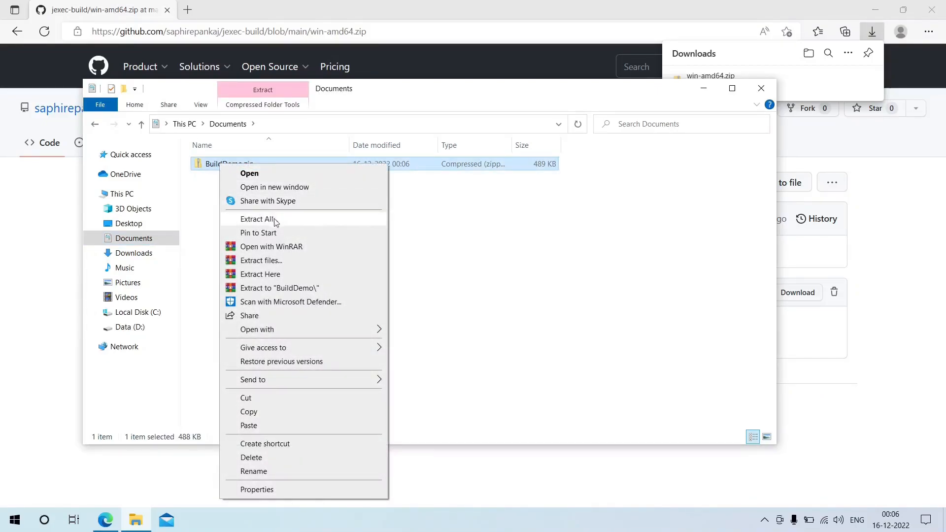
{"action": "left_click", "coordinate": [258, 219]}
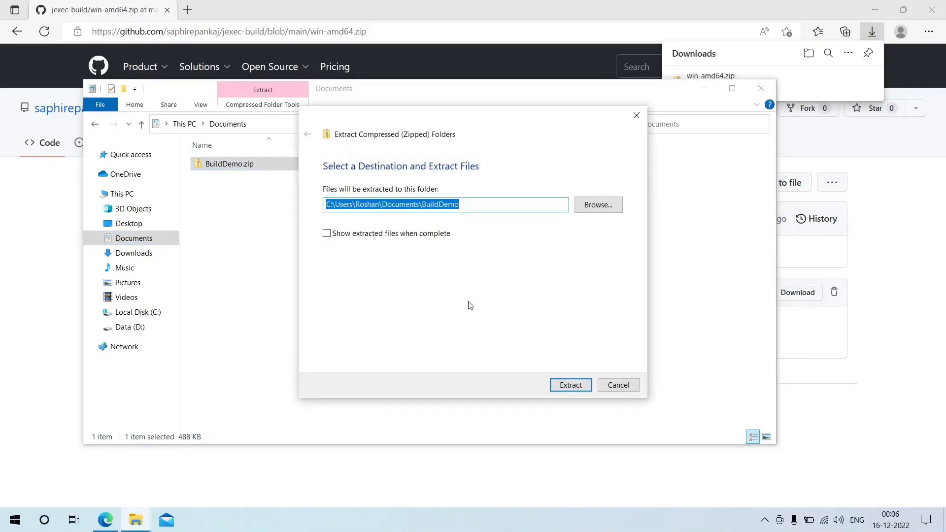
{"action": "left_click", "coordinate": [569, 385]}
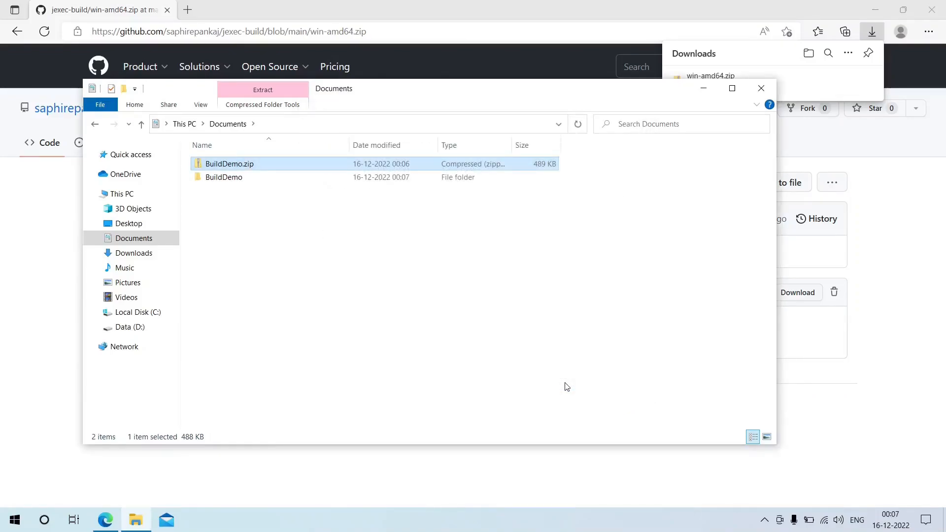
Open the extracted BuildDemo folder and select JExec.jar.
{"action": "left_click", "coordinate": [224, 177]}
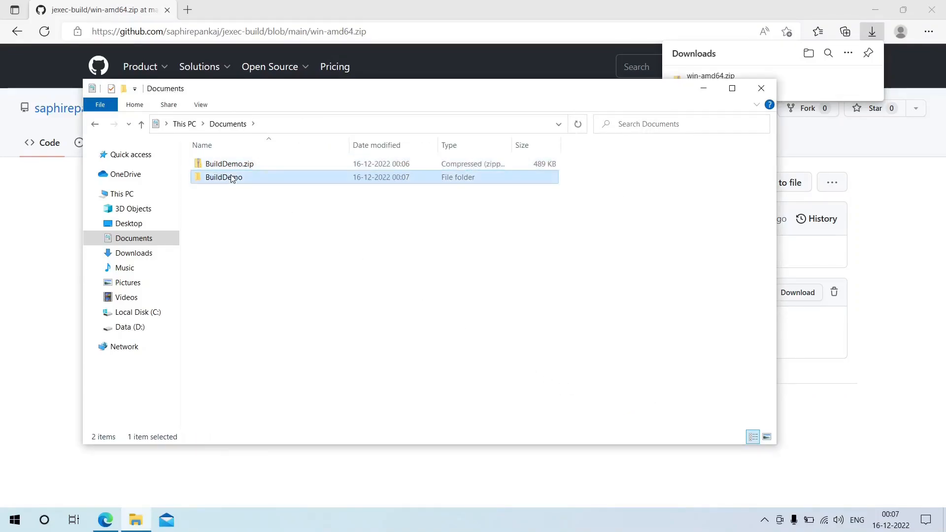
{"action": "double_click", "coordinate": [224, 177]}
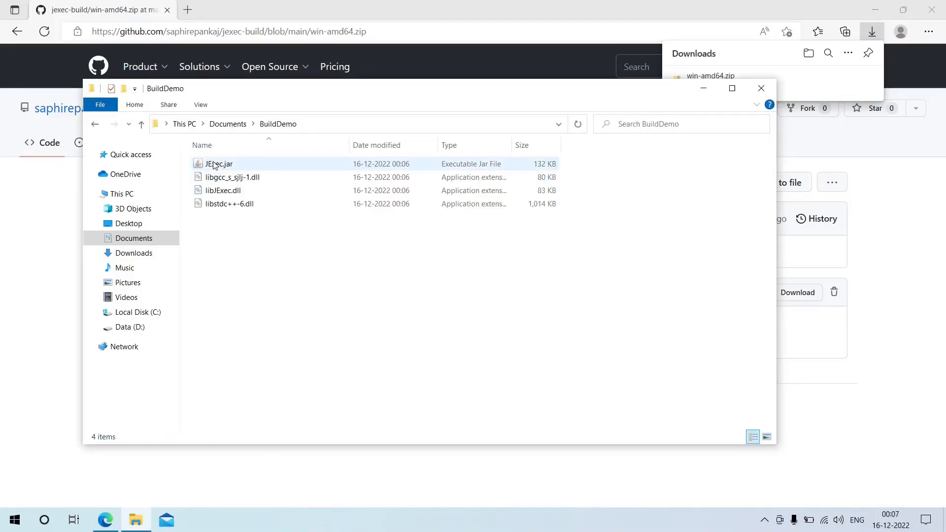
{"action": "left_click", "coordinate": [218, 164]}
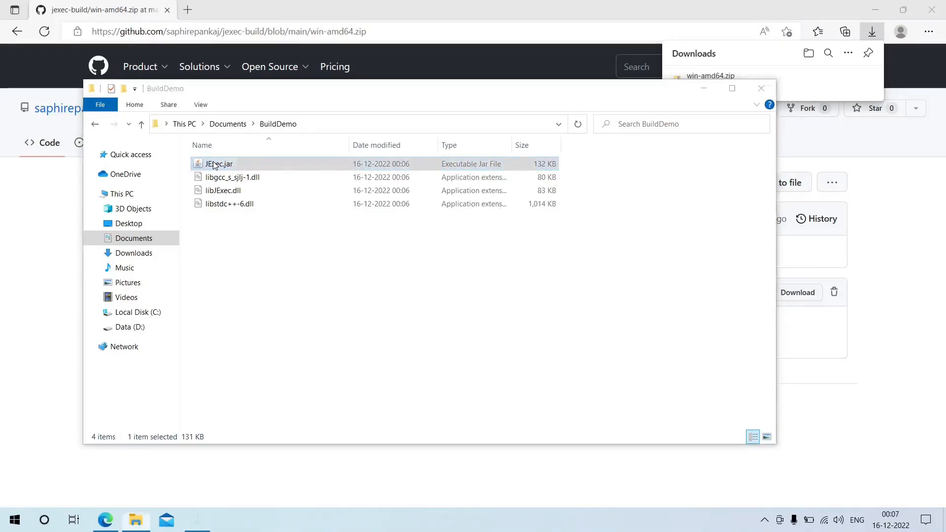
{"action": "double_click", "coordinate": [218, 164]}
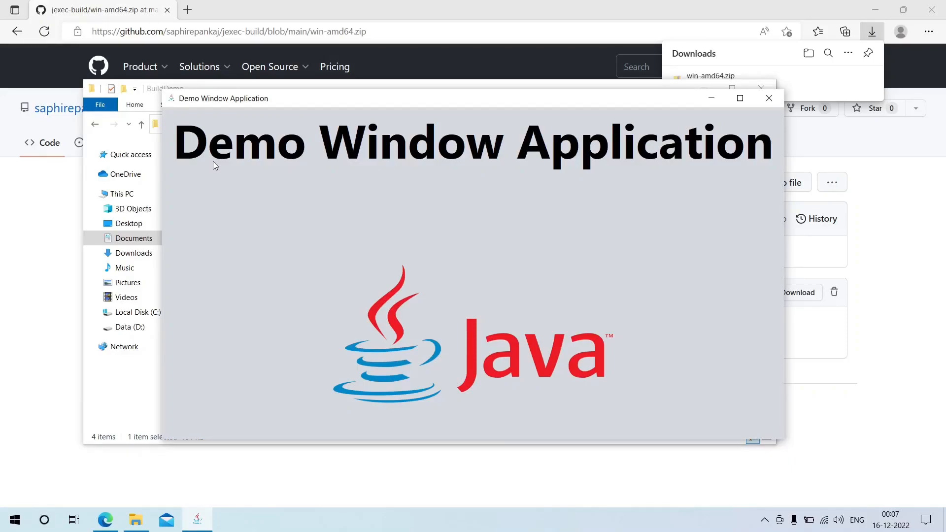
{"action": "mouse_move", "coordinate": [307, 170]}
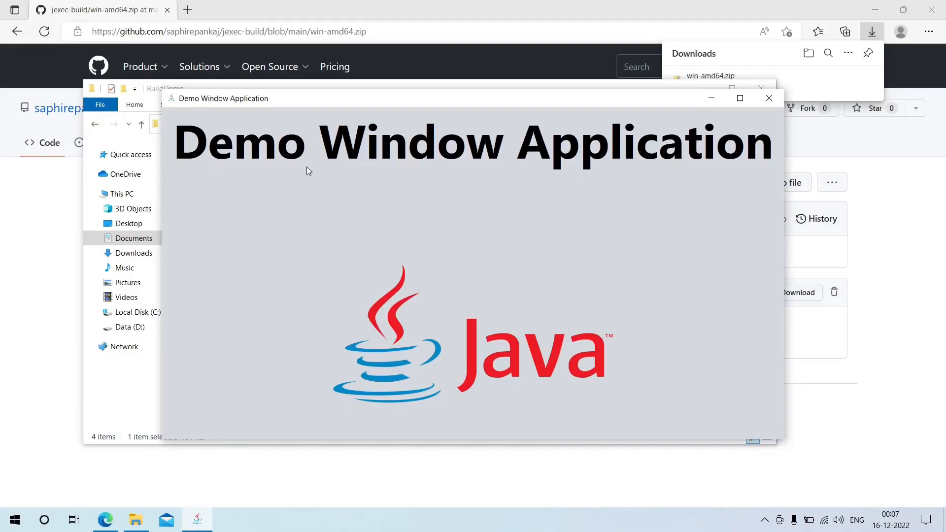
{"action": "left_click", "coordinate": [768, 98]}
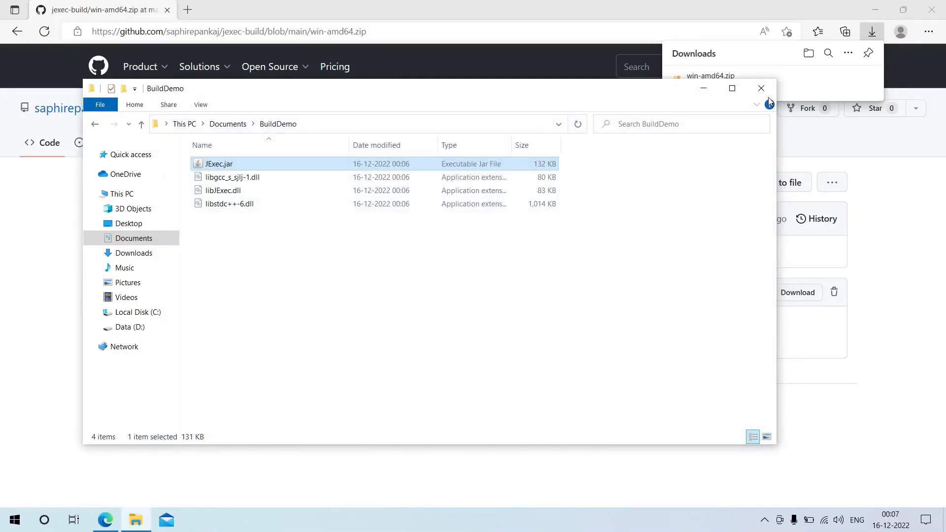
{"action": "left_click", "coordinate": [262, 251]}
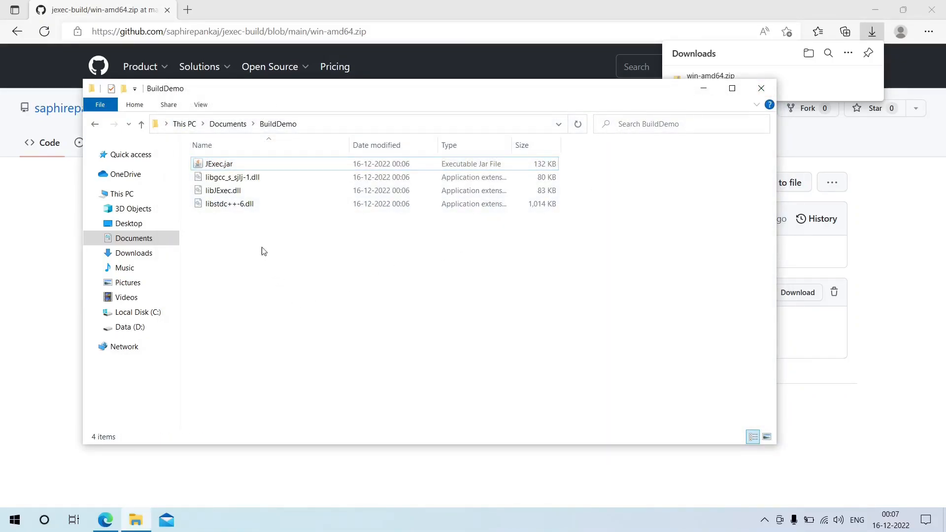
Open JExec.jar and the Desktop's DemoWindowApplication.jar in WinRAR.
{"action": "right_click", "coordinate": [219, 163]}
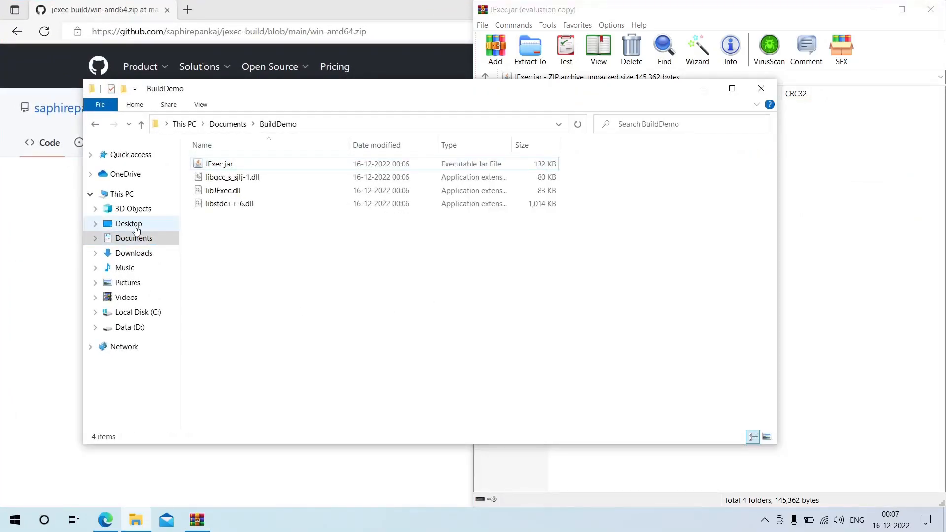
{"action": "left_click", "coordinate": [128, 223]}
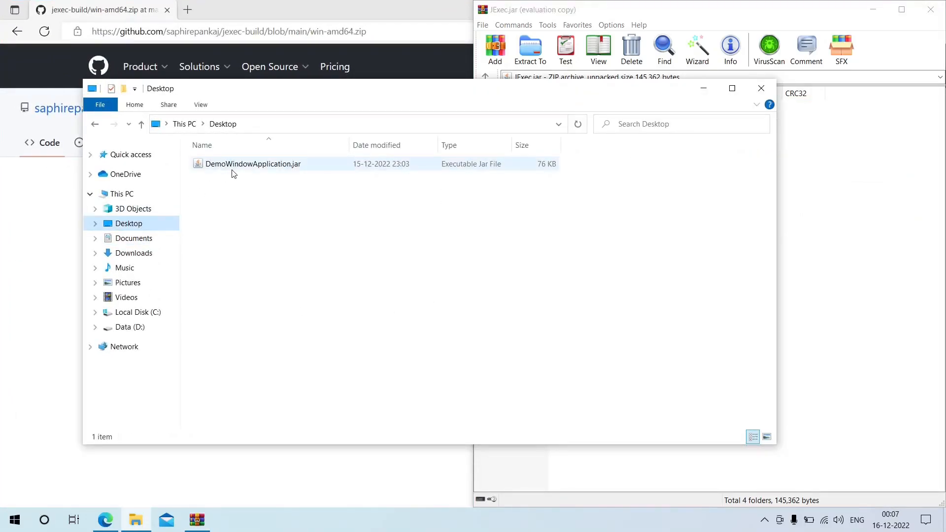
{"action": "right_click", "coordinate": [252, 164]}
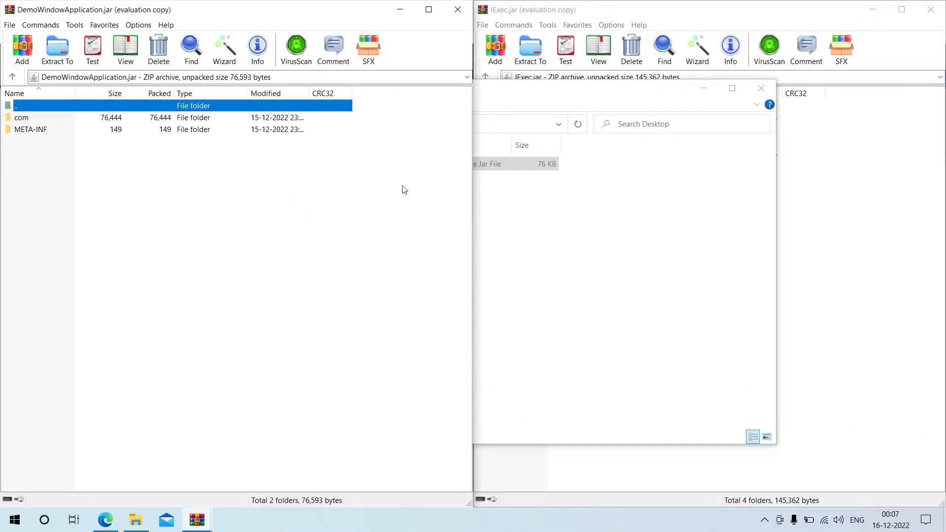
Browse the original jar into com\demo and select its two class files.
{"action": "left_click", "coordinate": [761, 88]}
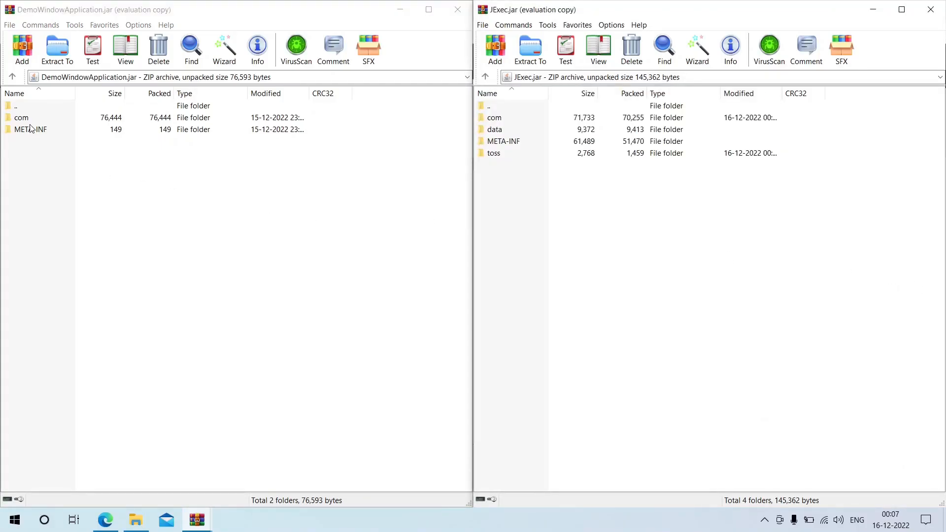
{"action": "double_click", "coordinate": [21, 118]}
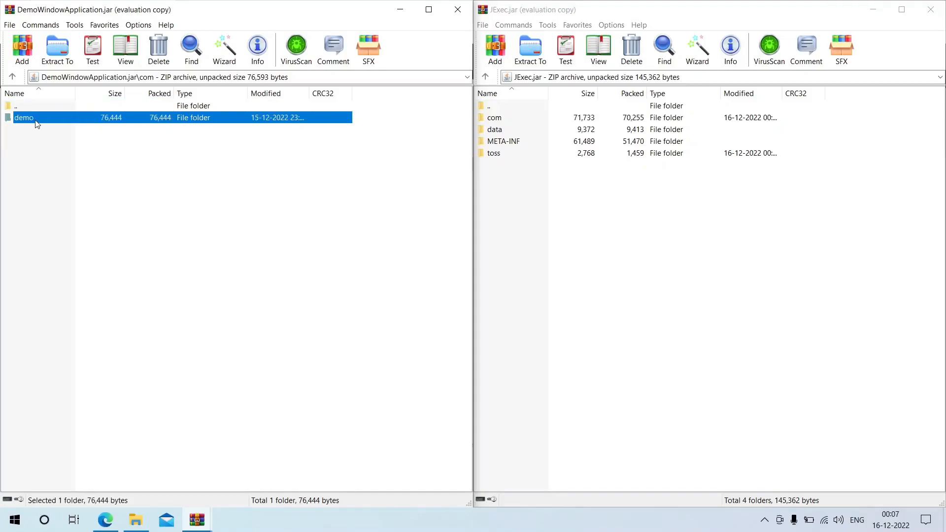
{"action": "double_click", "coordinate": [24, 117]}
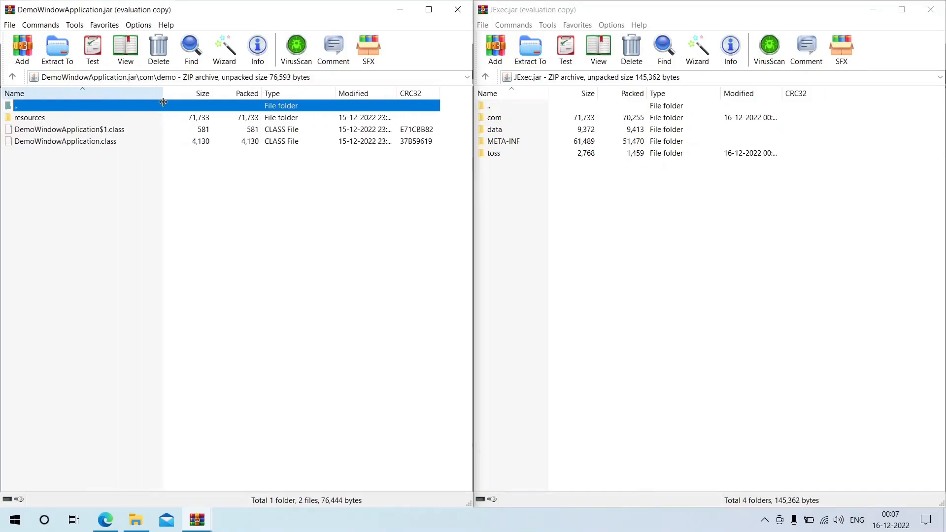
{"action": "mouse_move", "coordinate": [124, 136]}
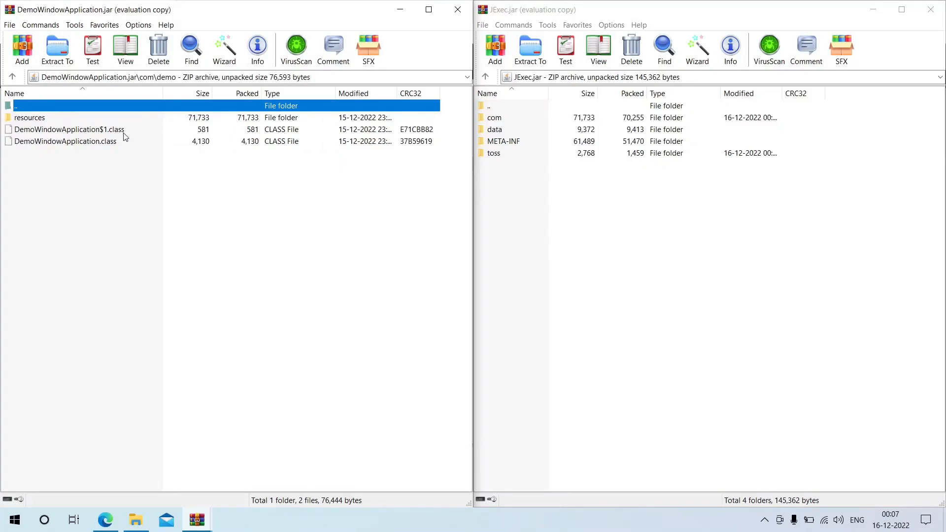
{"action": "left_click", "coordinate": [68, 129]}
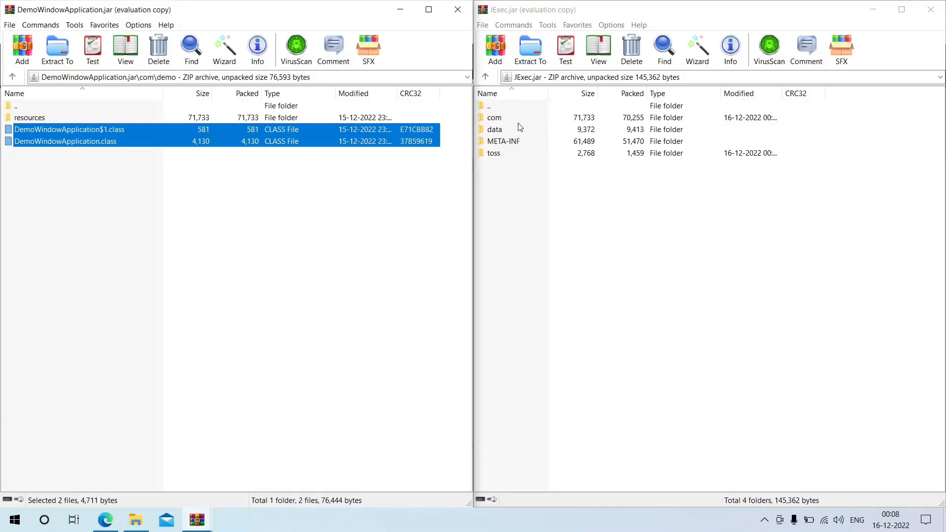
Open com\demo\resources in JExec.jar and compare it with the original's resources folder.
{"action": "double_click", "coordinate": [494, 117]}
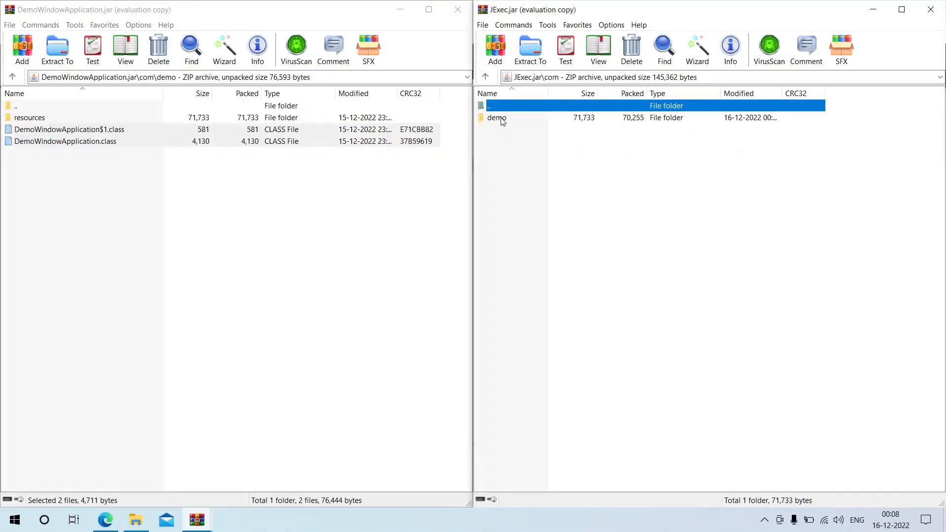
{"action": "double_click", "coordinate": [497, 118]}
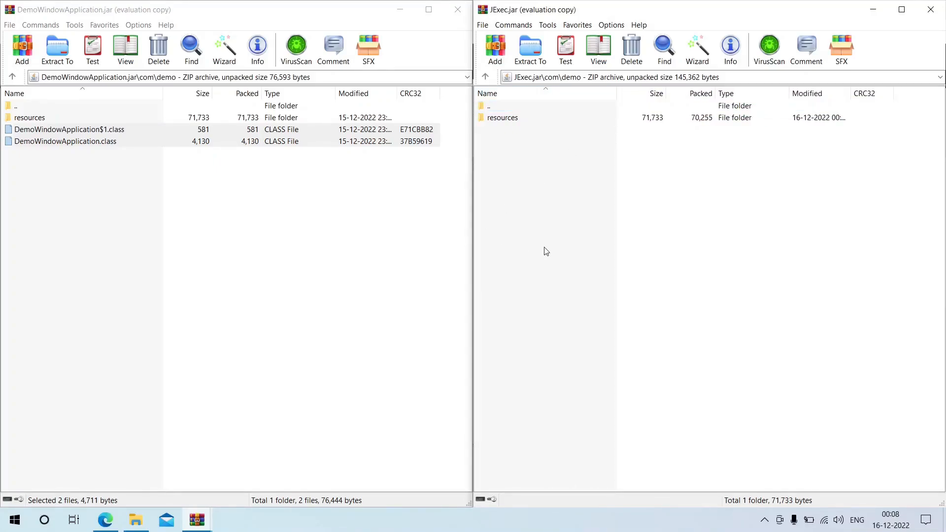
{"action": "double_click", "coordinate": [502, 117]}
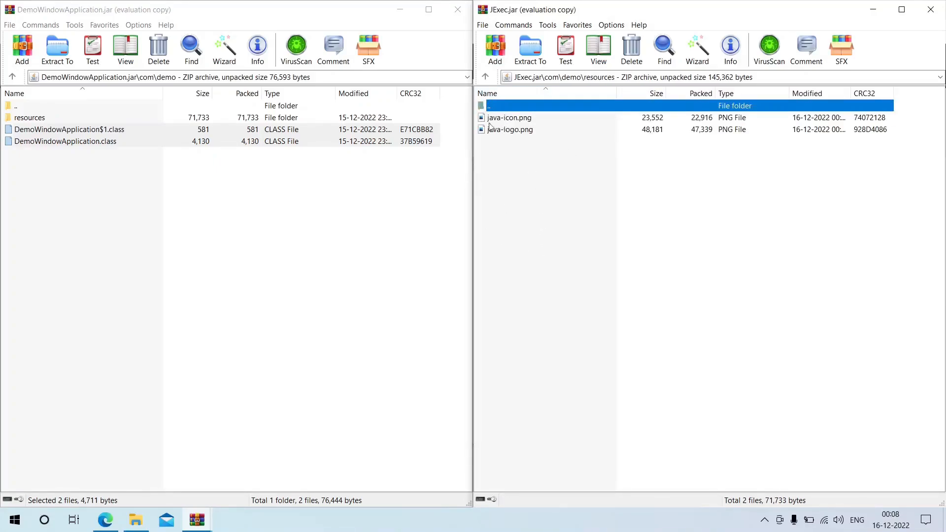
{"action": "double_click", "coordinate": [29, 117]}
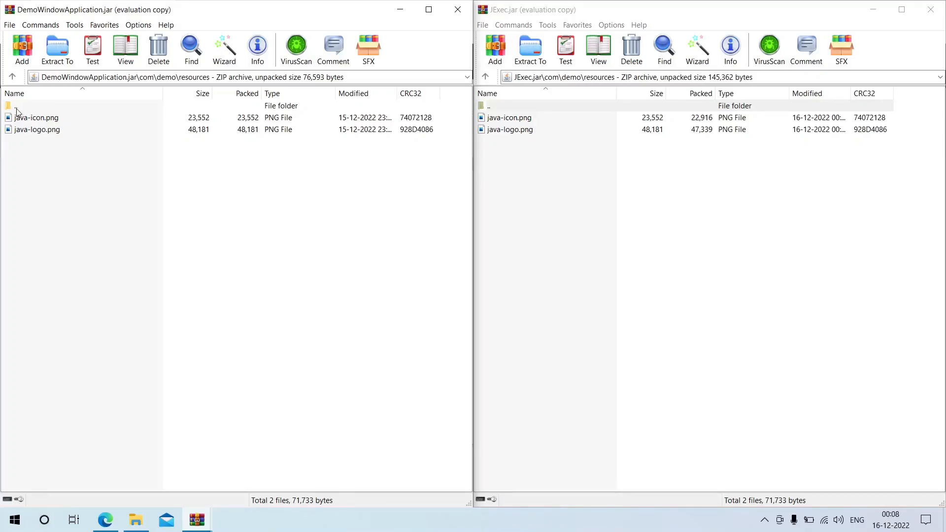
{"action": "left_click", "coordinate": [12, 77]}
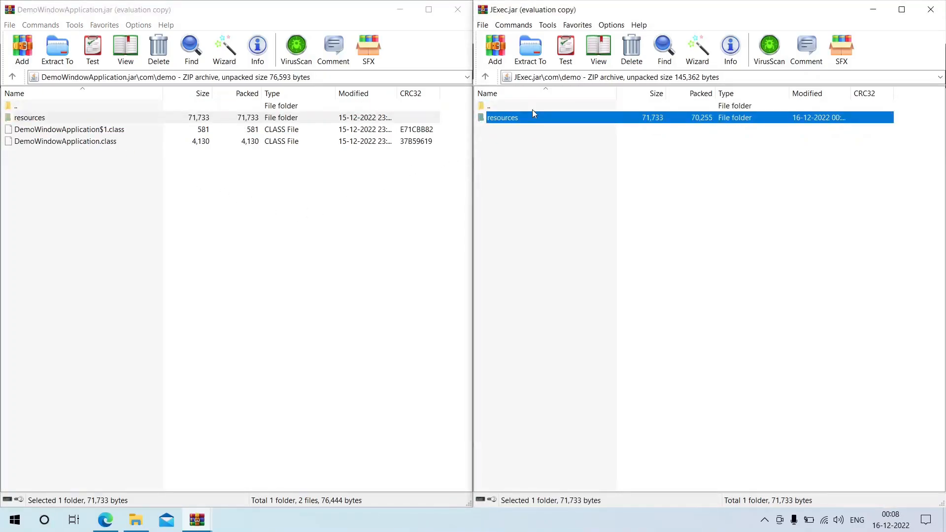
{"action": "double_click", "coordinate": [503, 117]}
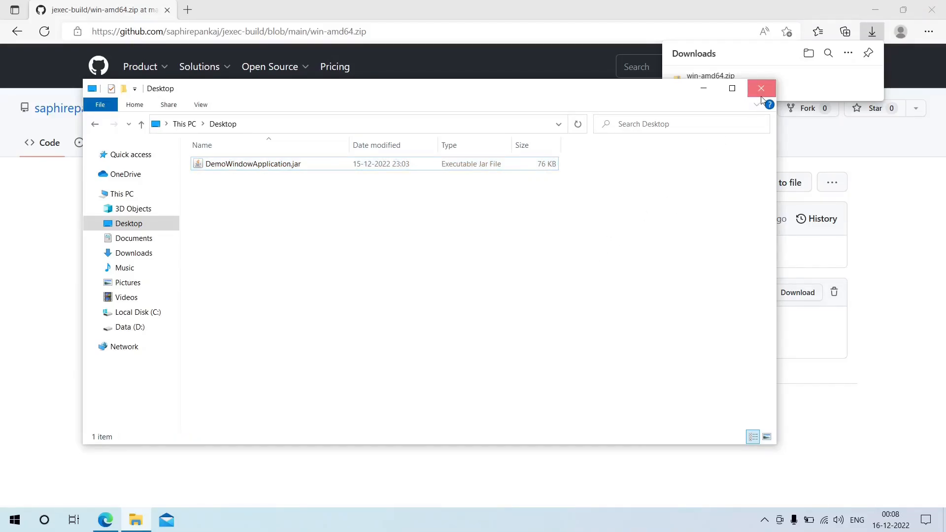
Close File Explorer and go to the jexec-build repository's README with quick start download links.
{"action": "left_click", "coordinate": [760, 88]}
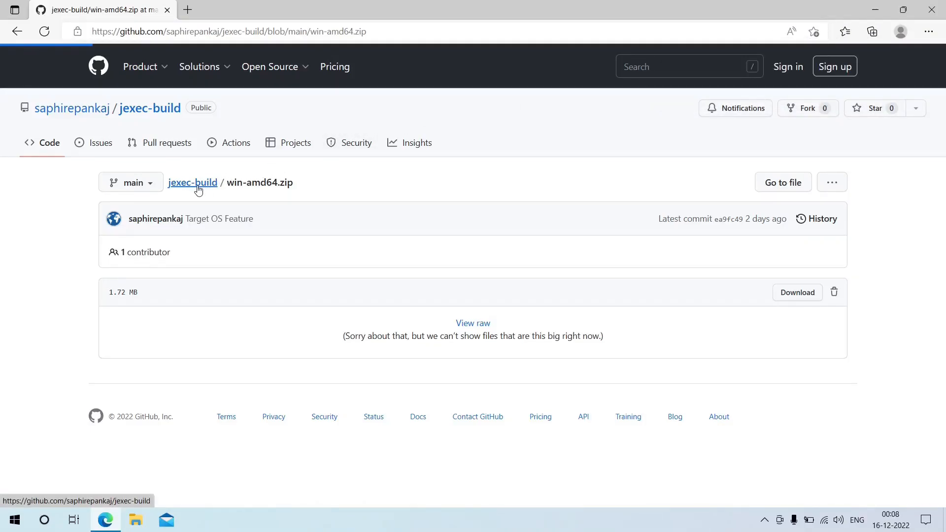
{"action": "left_click", "coordinate": [193, 183]}
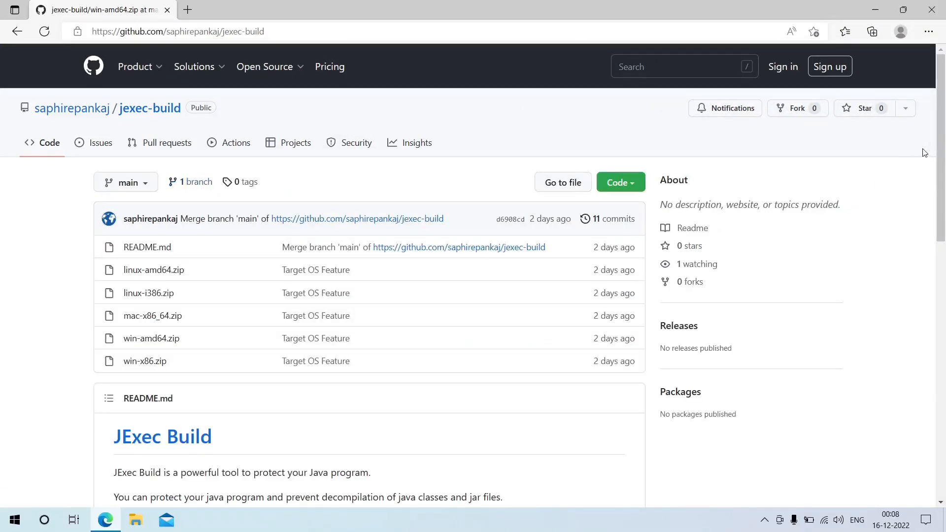
{"action": "scroll", "scroll_direction": "down", "scroll_amount": 3}
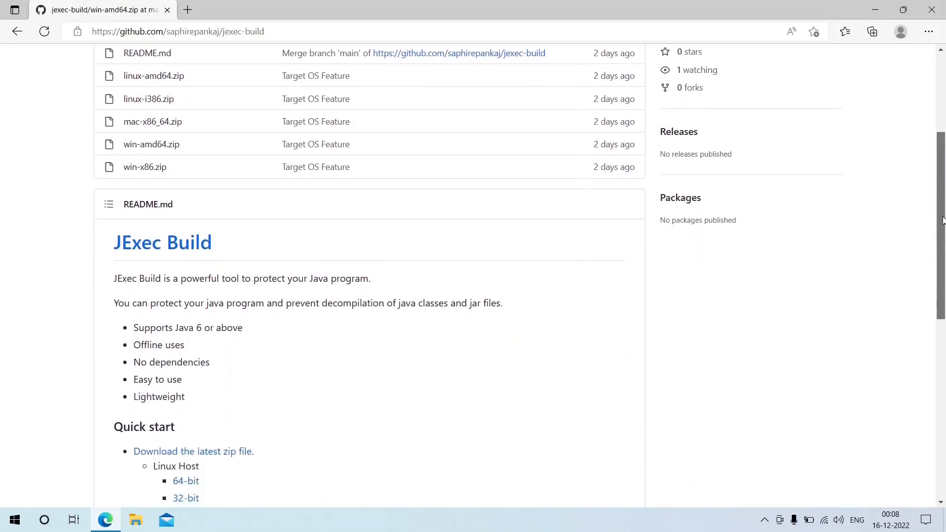
{"action": "scroll", "scroll_direction": "down", "scroll_amount": 3}
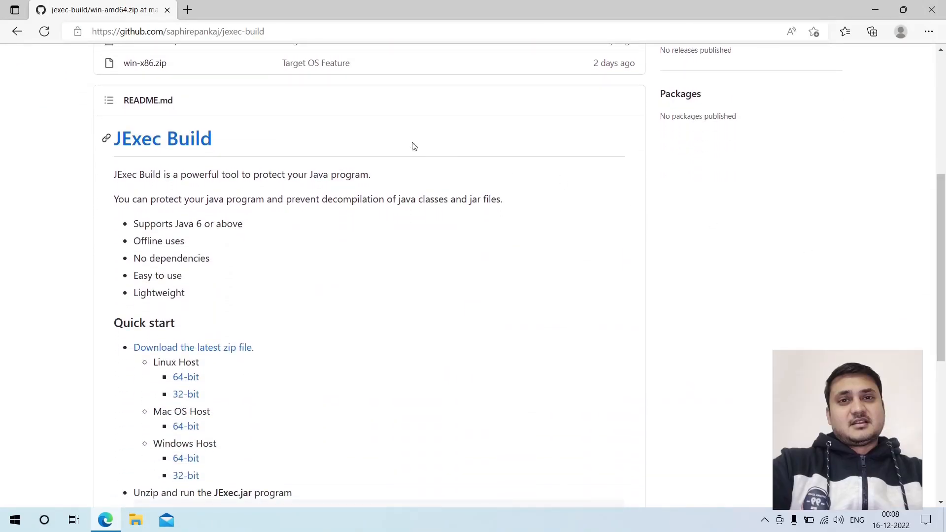